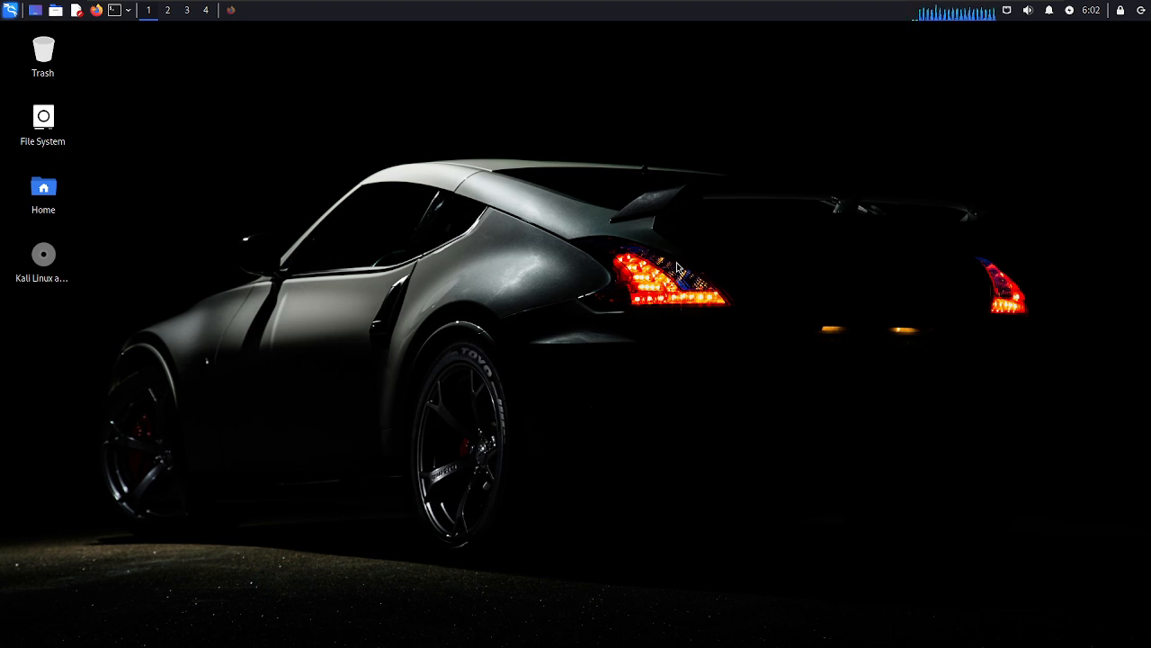
{"action": "mouse_move", "coordinate": [583, 214]}
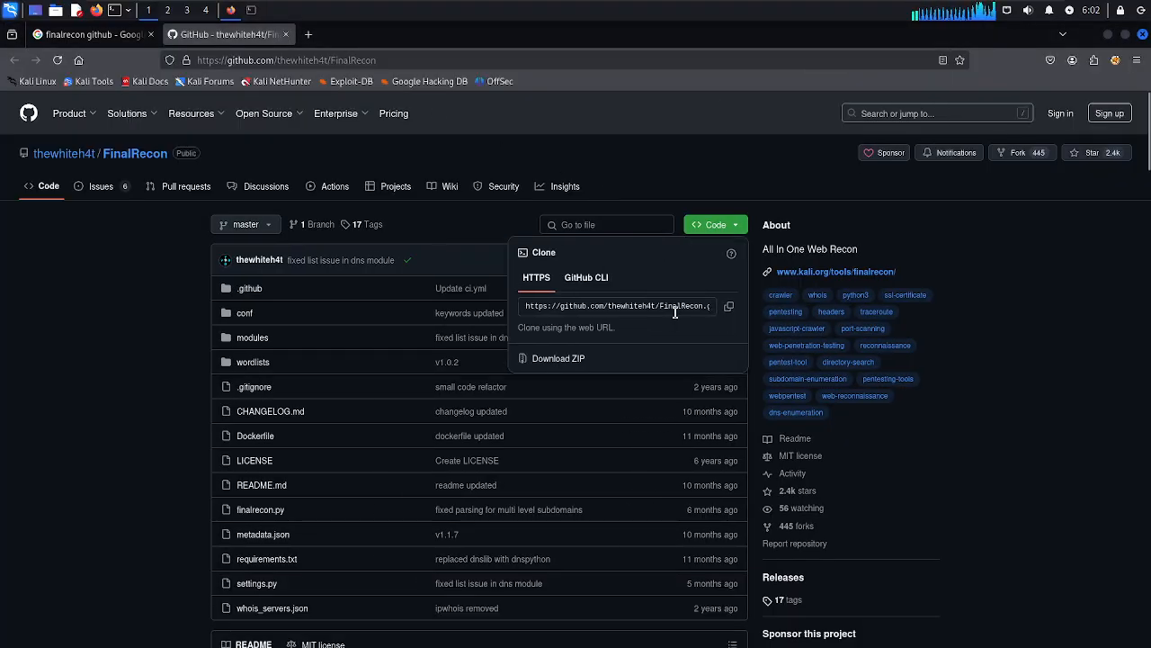
Select the HTTPS clone URL on the thewhiteh4t/FinalRecon GitHub page.
{"action": "left_click", "coordinate": [729, 305]}
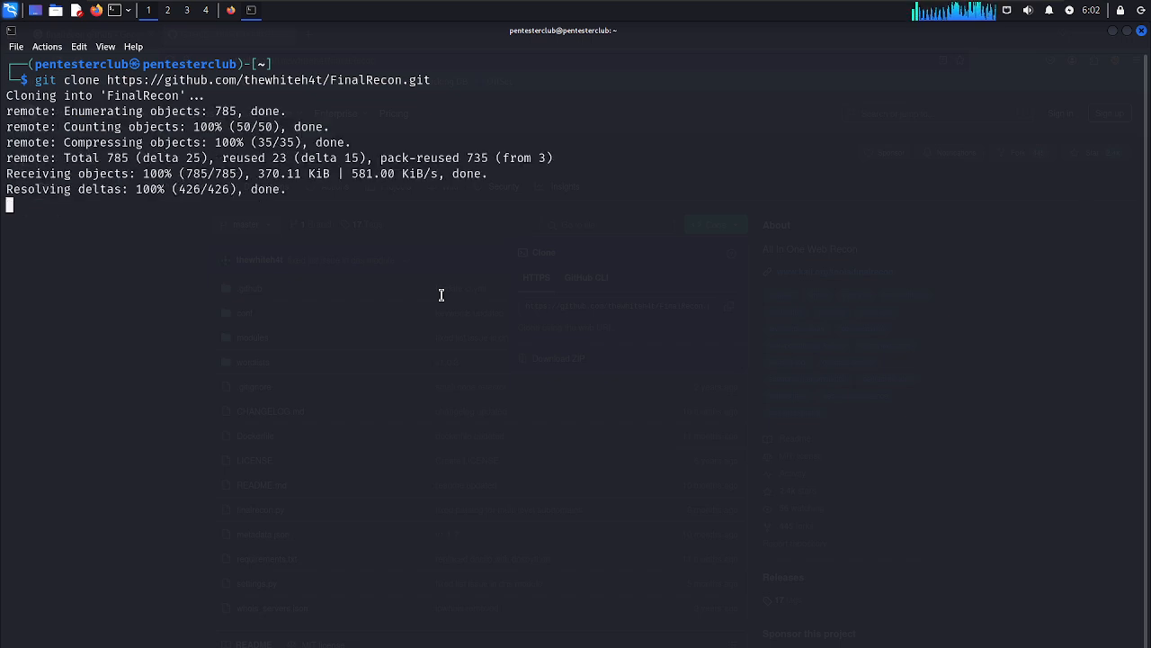
Enter the FinalRecon folder as root, activate the virtual-pcpl venv, and list its files.
{"action": "type", "text": "cd FinalRecon"}
{"action": "type", "text": "ls -al"}
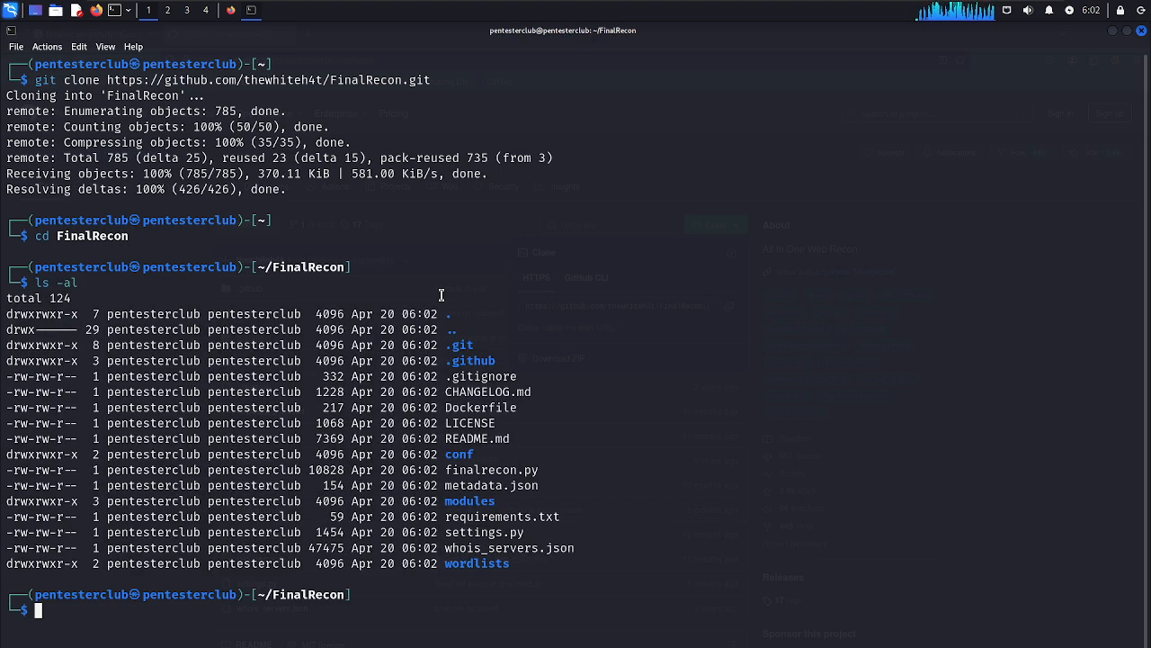
{"action": "type", "text": "sudo su"}
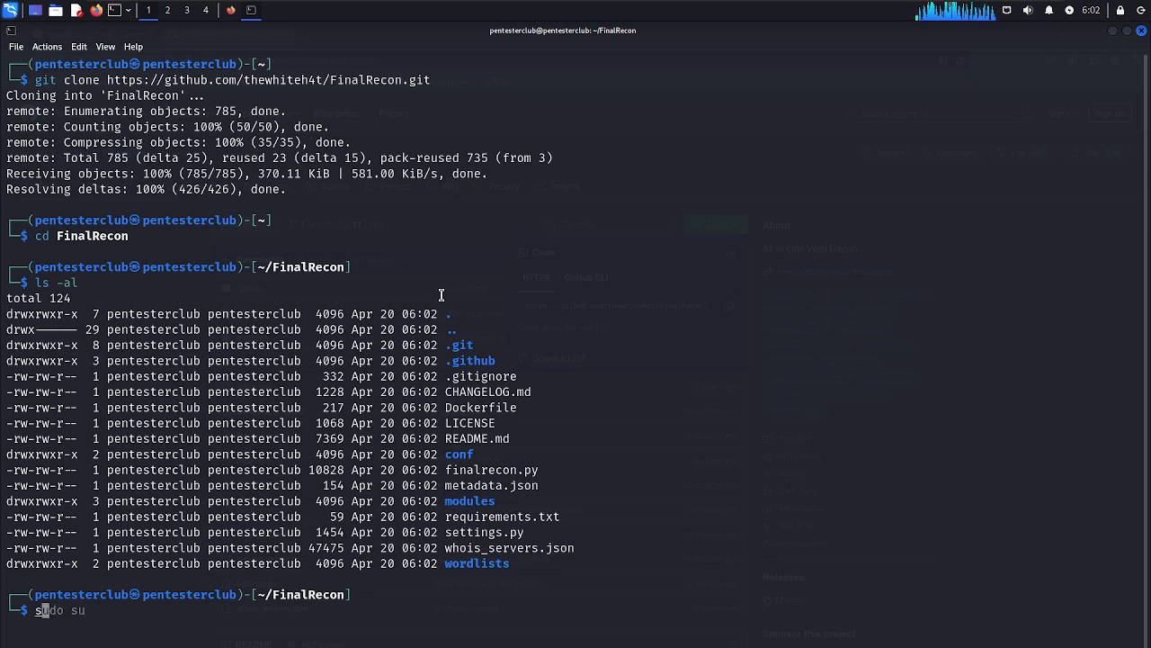
{"action": "type", "text": "source /home/pentesterclub/virtual-pcpl/bin/activate"}
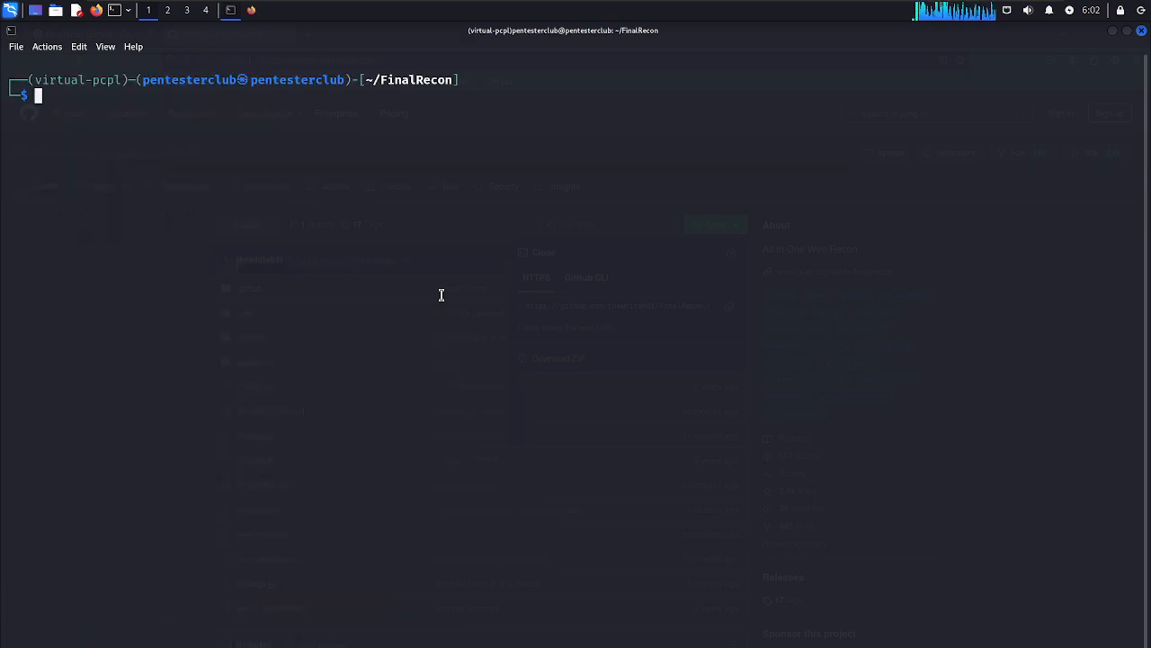
{"action": "type", "text": "ls -al"}
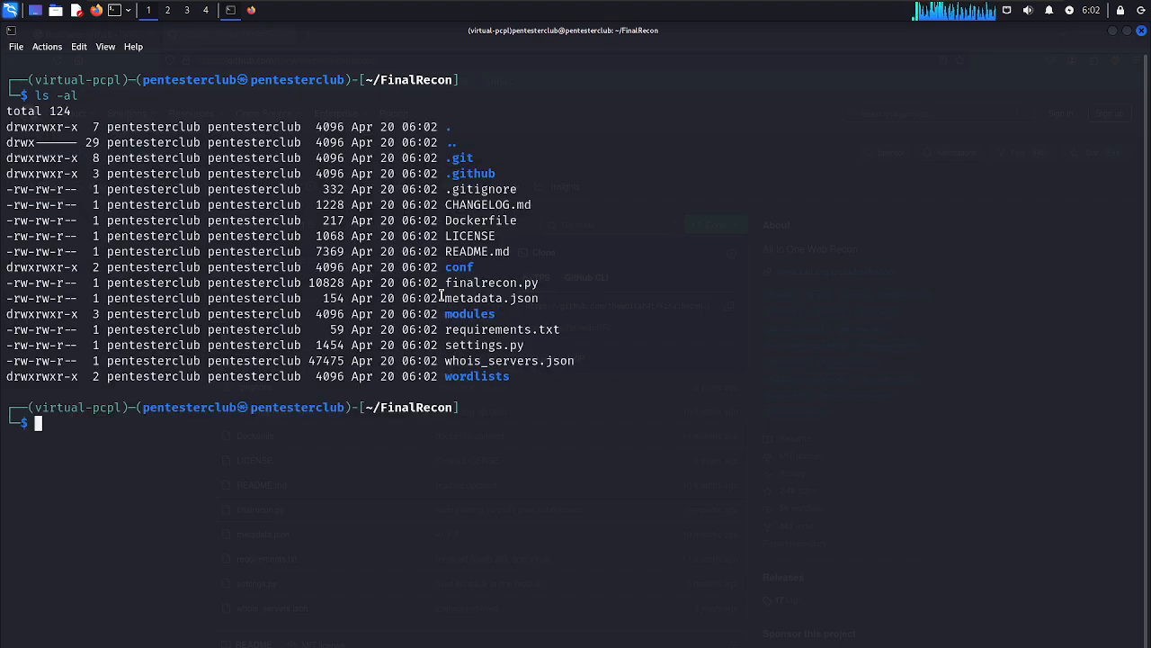
Install matplotlib with pip and scroll through the installation output.
{"action": "type", "text": "pip install matplotlib"}
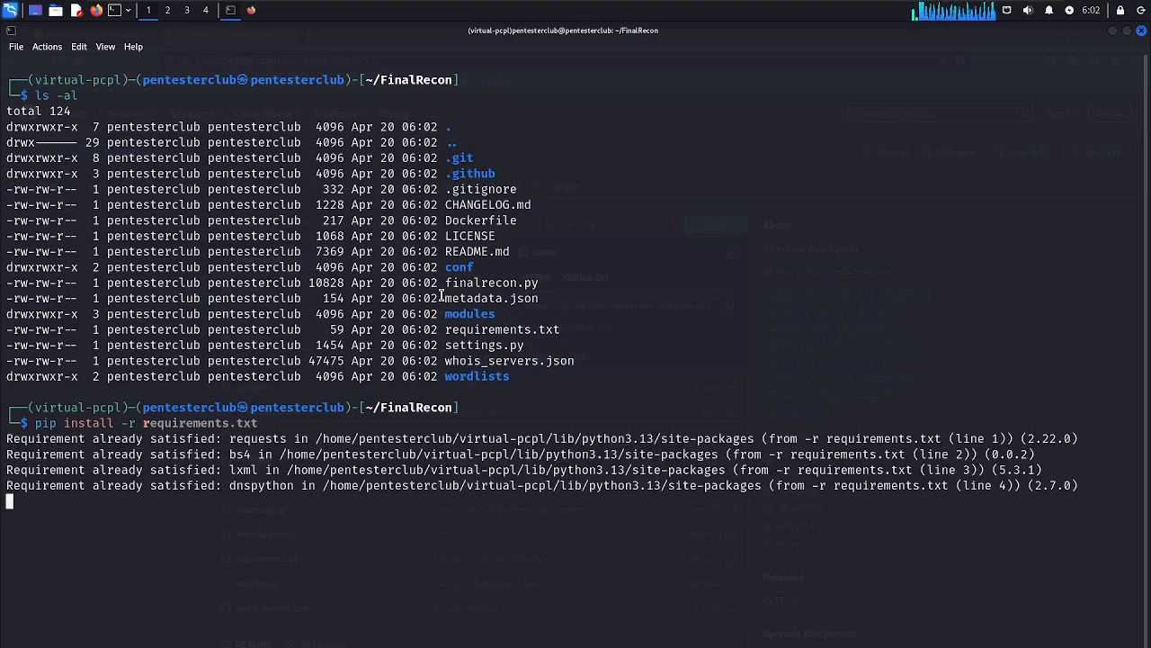
{"action": "scroll", "scroll_direction": "down", "scroll_amount": 3}
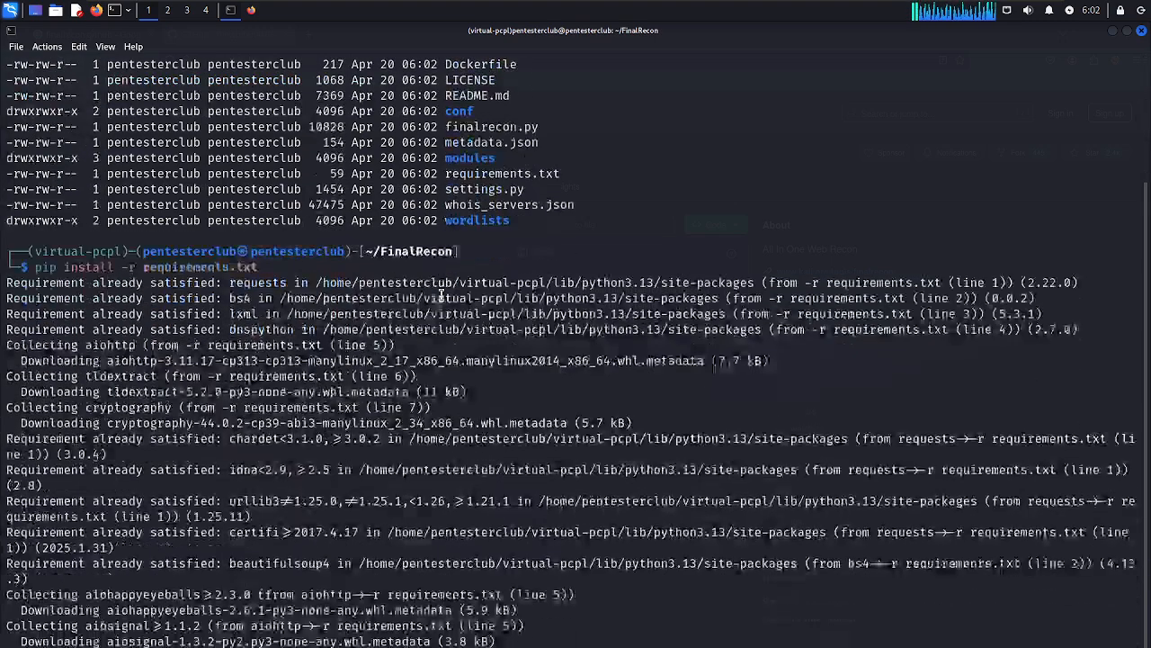
{"action": "scroll", "scroll_direction": "down", "scroll_amount": 3}
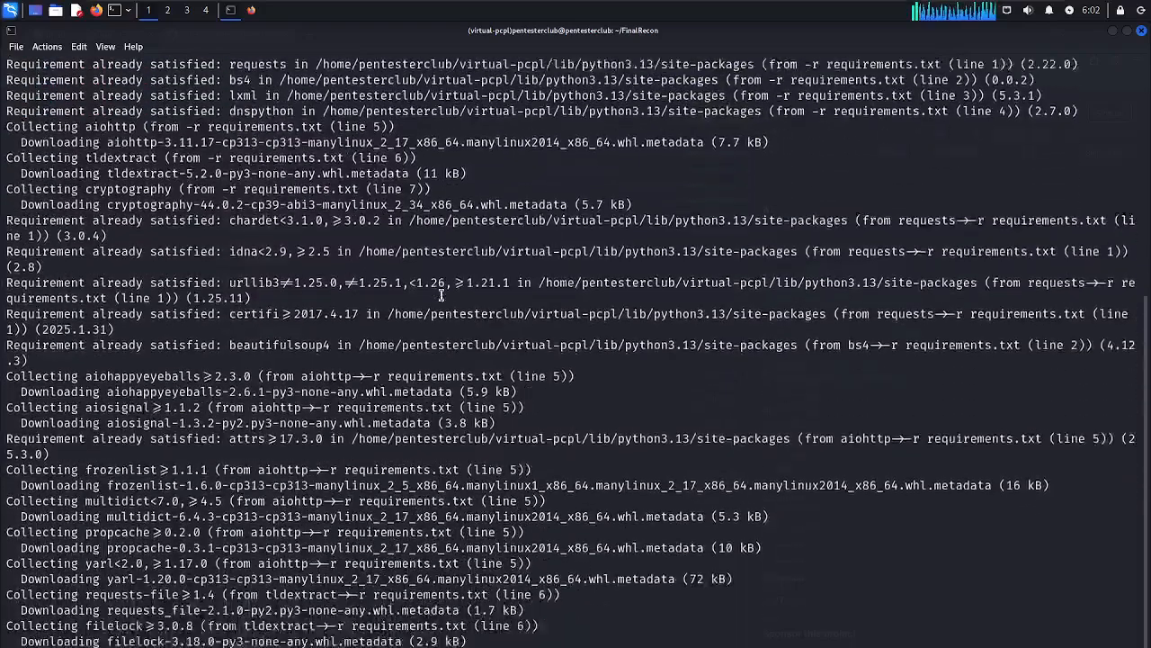
{"action": "scroll", "scroll_direction": "down", "scroll_amount": 3}
{"action": "type", "text": "ls -al"}
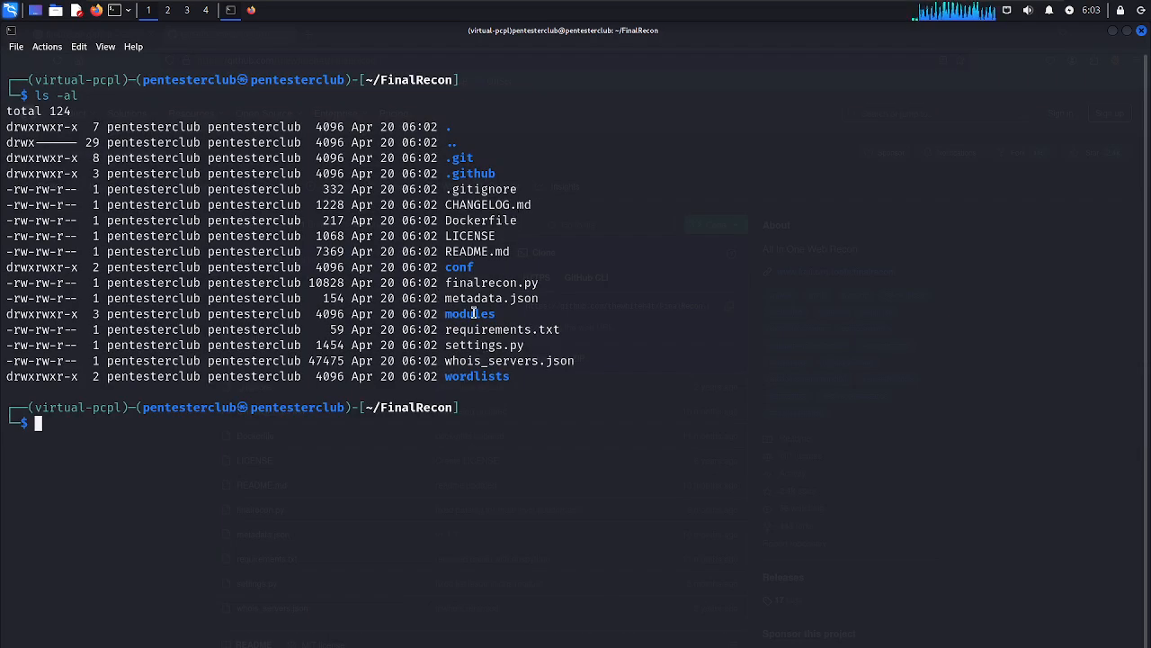
Show FinalRecon's help, then scan tesla.com with --url, which fails on missing urllib3.
{"action": "right_click", "coordinate": [468, 283]}
{"action": "type", "text": "python3 finalrecon.py --help"}
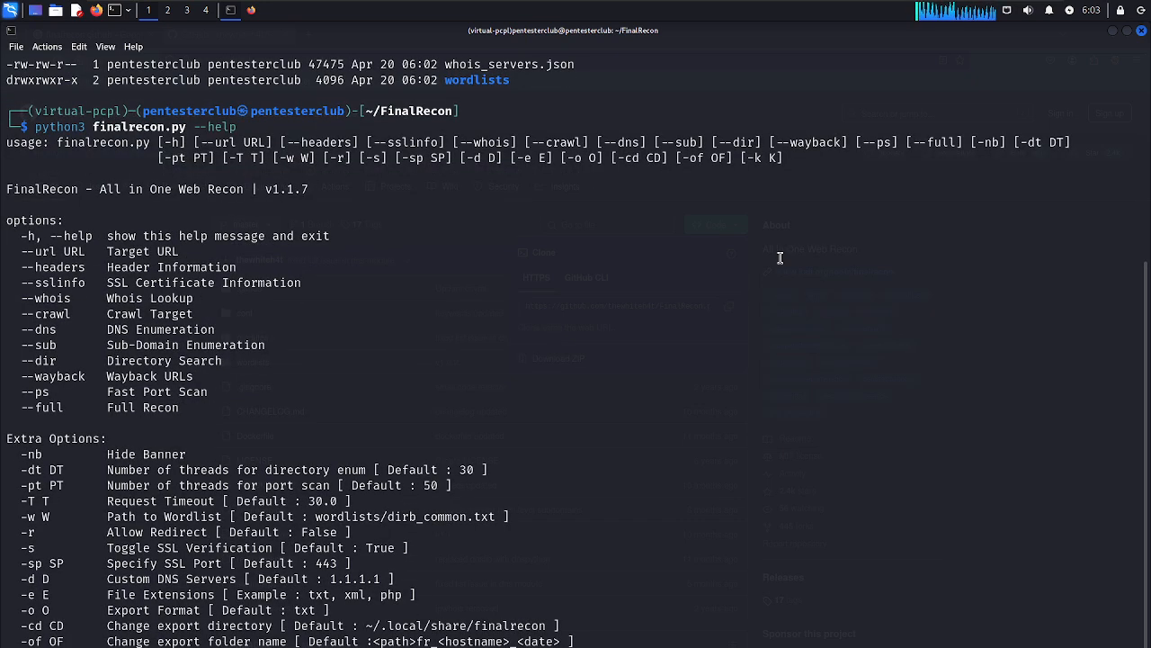
{"action": "mouse_move", "coordinate": [16, 258]}
{"action": "type", "text": "python3 finalrecon.py --h"}
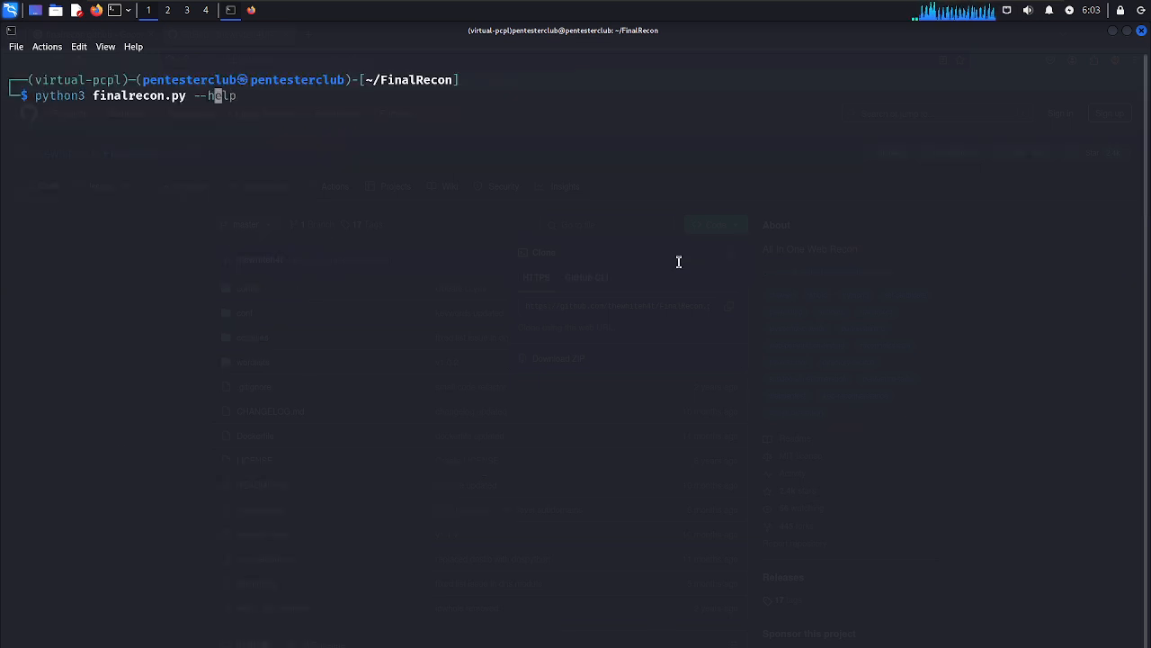
{"action": "type", "text": "--url t"}
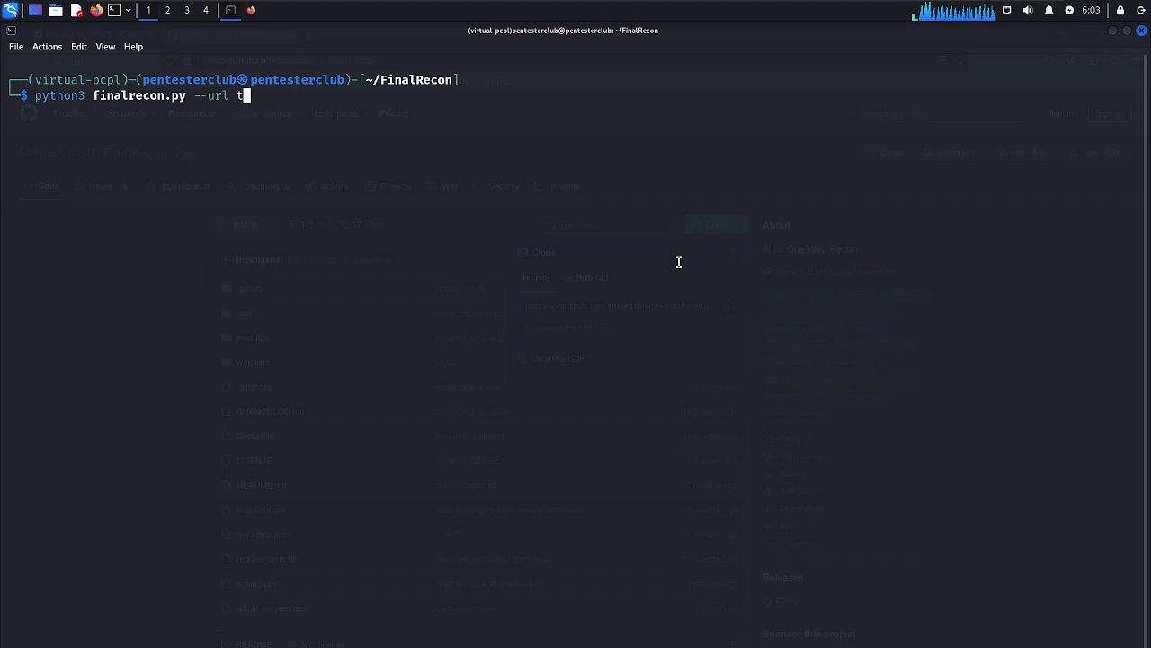
{"action": "type", "text": "esla.com"}
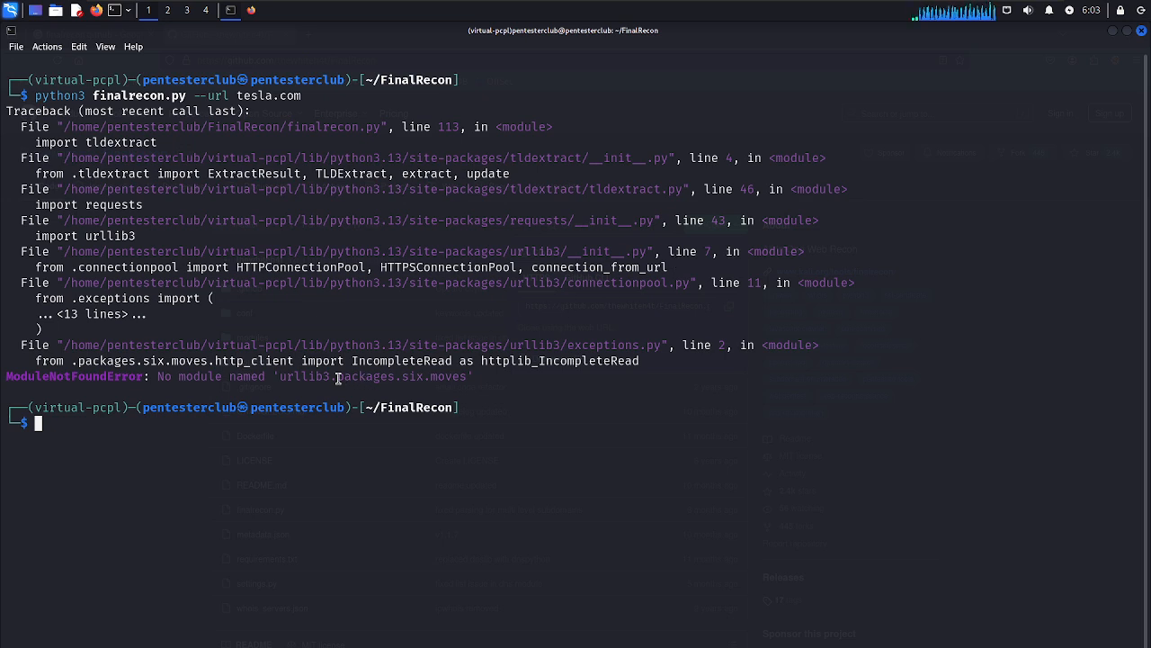
{"action": "mouse_move", "coordinate": [468, 175]}
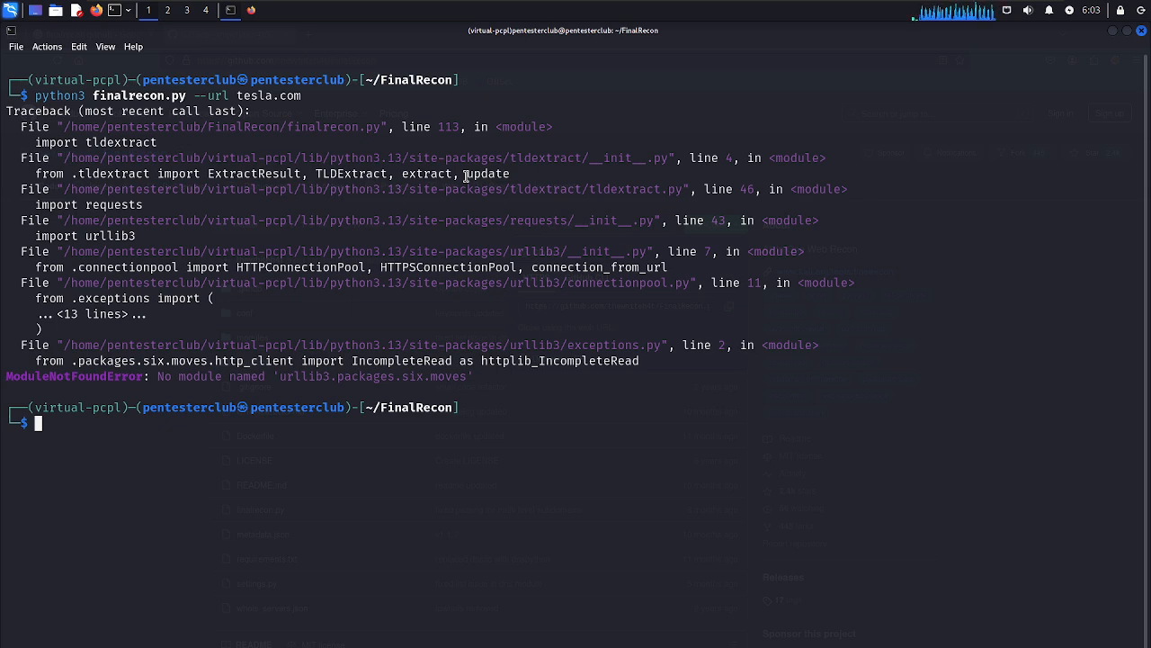
{"action": "type", "text": "python3 finalrecon.py --url tesla.com"}
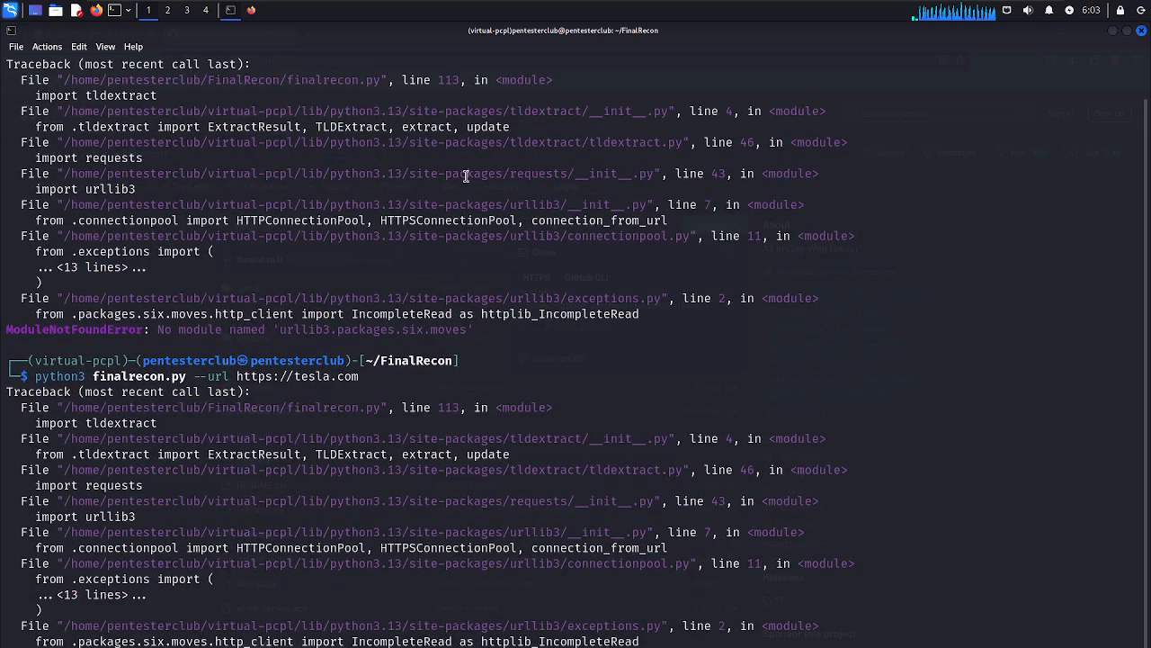
{"action": "mouse_move", "coordinate": [457, 456]}
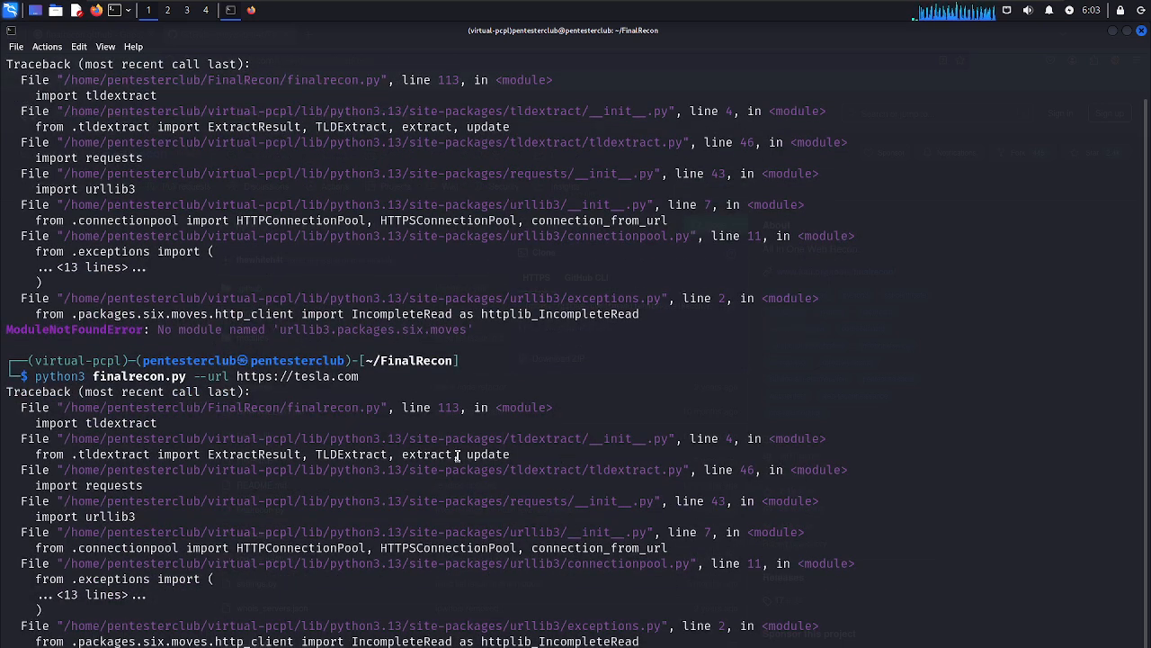
{"action": "mouse_move", "coordinate": [200, 413]}
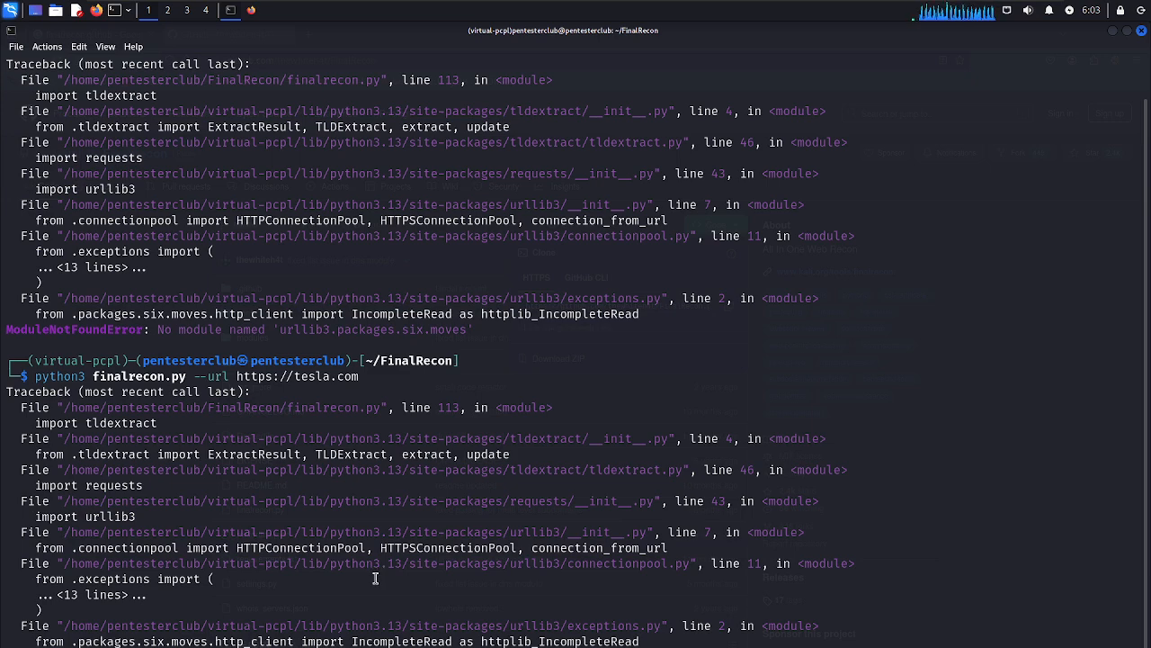
{"action": "mouse_move", "coordinate": [376, 607]}
{"action": "type", "text": "pip install u"}
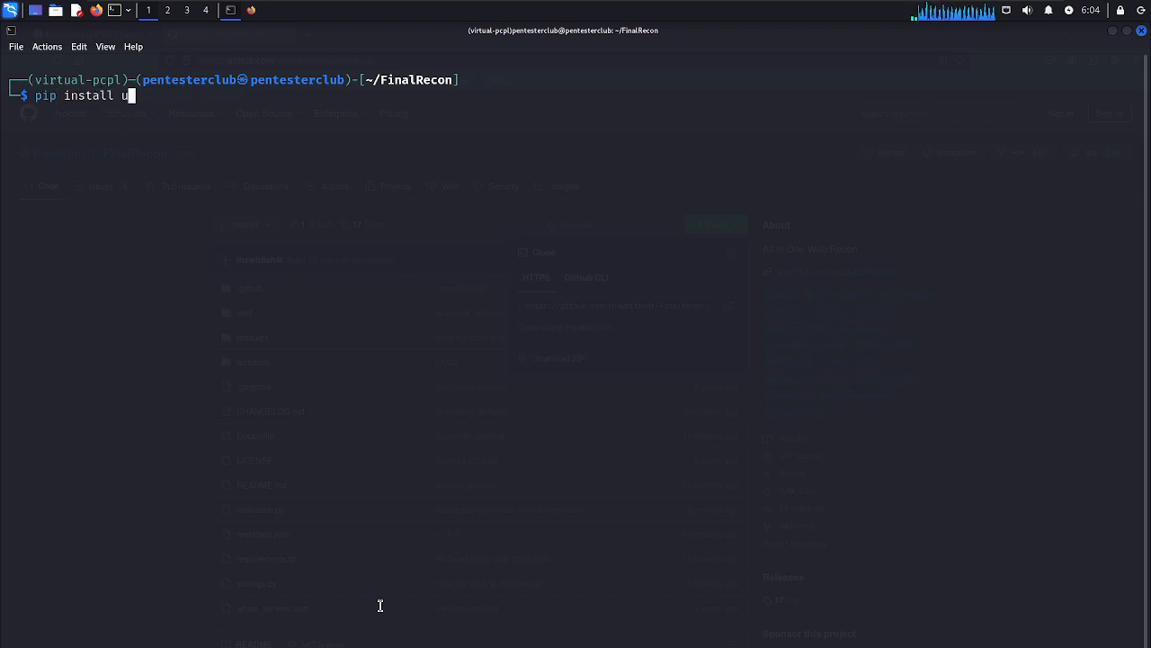
{"action": "type", "text": "rllib"}
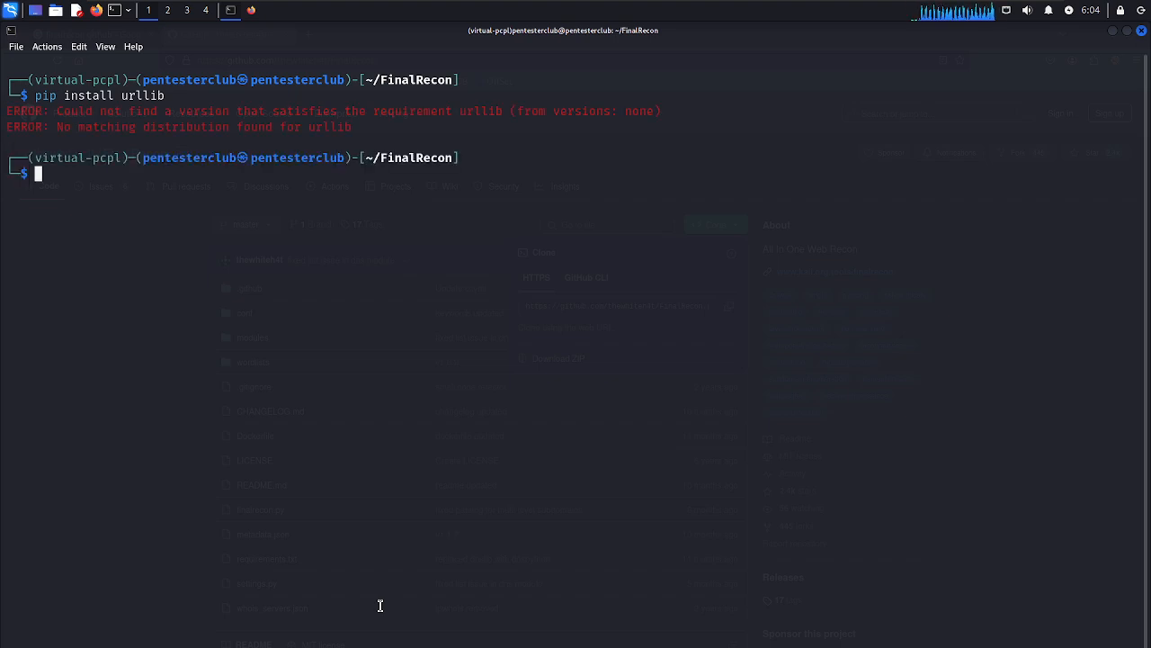
{"action": "key", "text": "ctrl+l"}
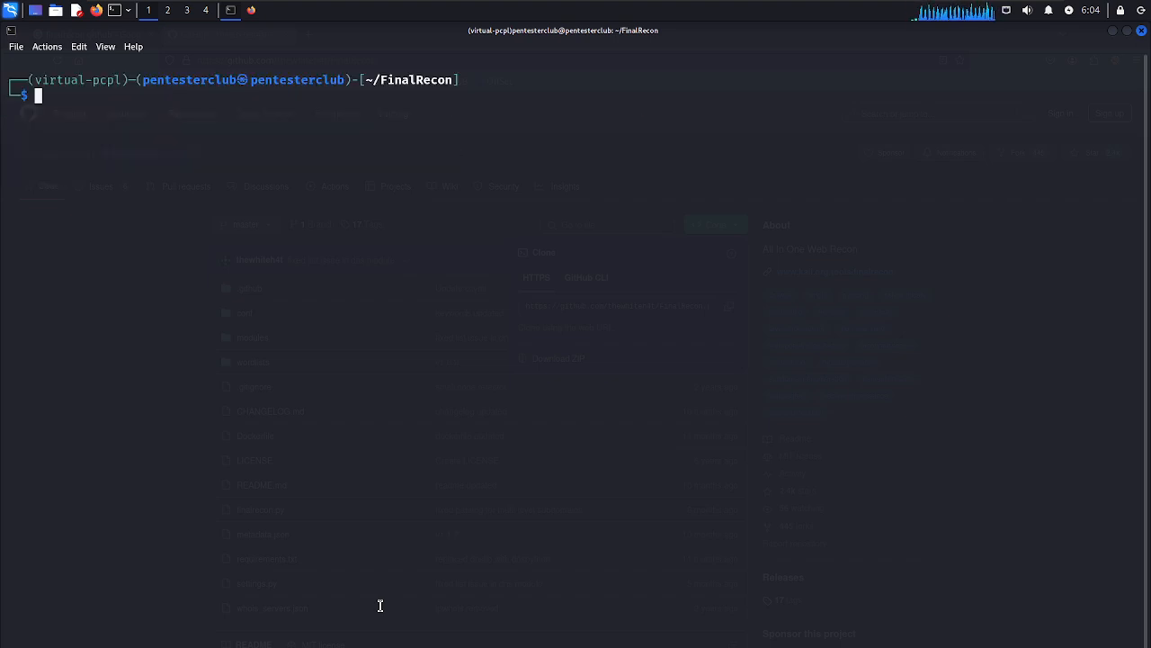
{"action": "type", "text": "python3 finalrecon.py --url https://tesla.com"}
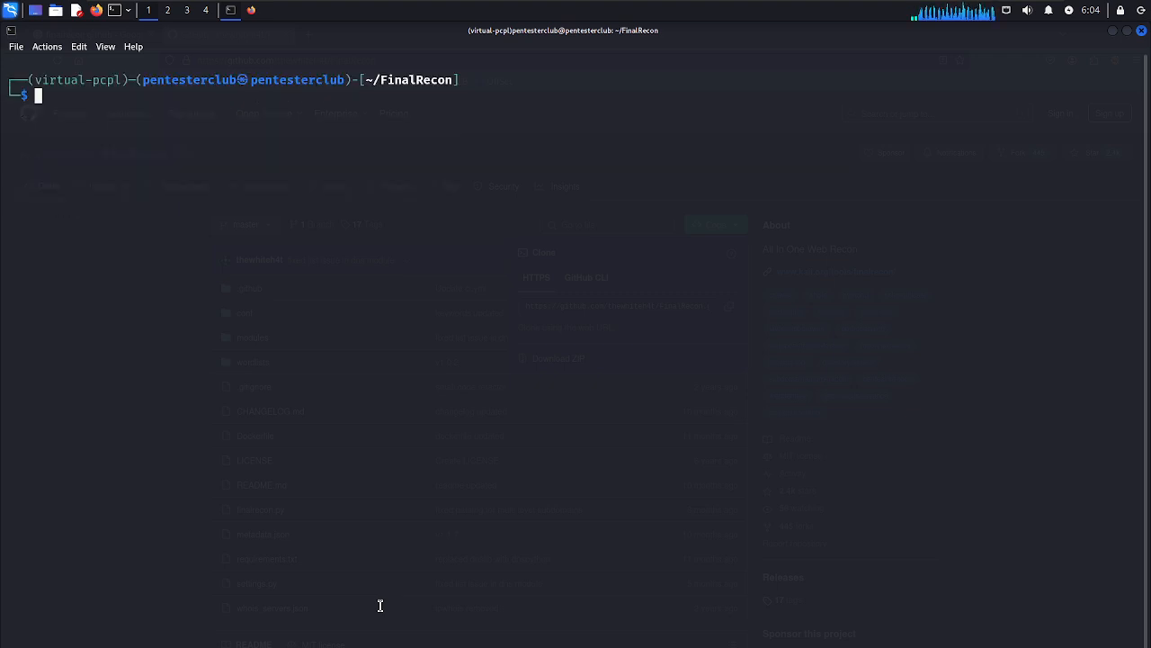
{"action": "type", "text": "finalrecon"}
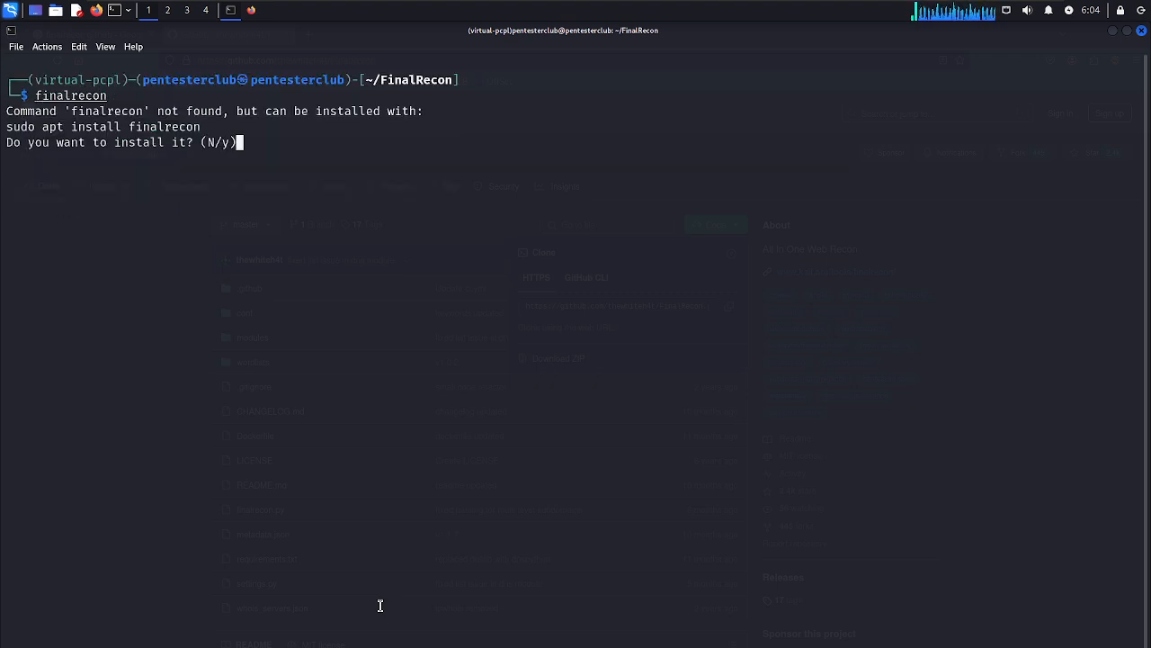
{"action": "type", "text": "y"}
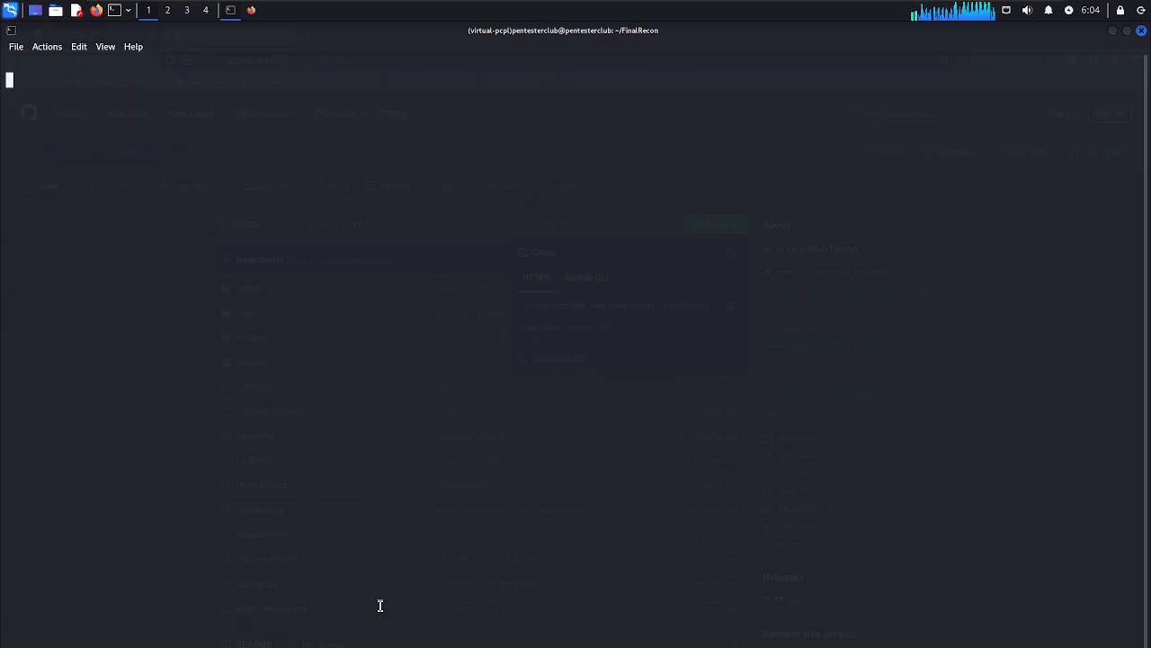
{"action": "type", "text": "finalrecon"}
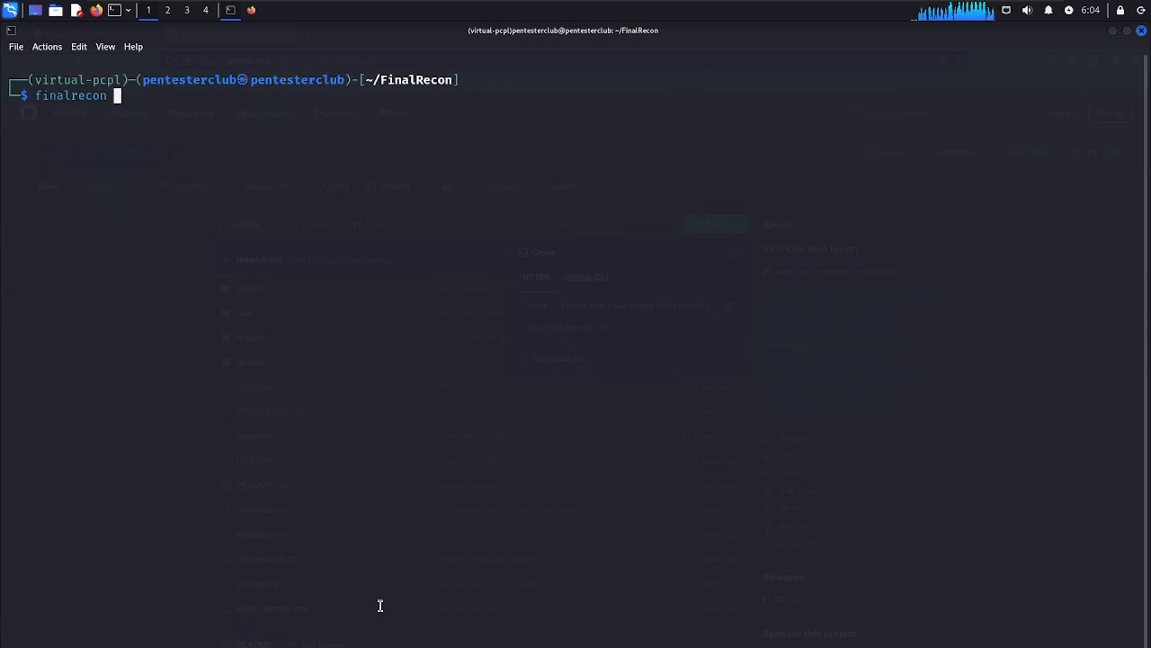
{"action": "type", "text": "--h"}
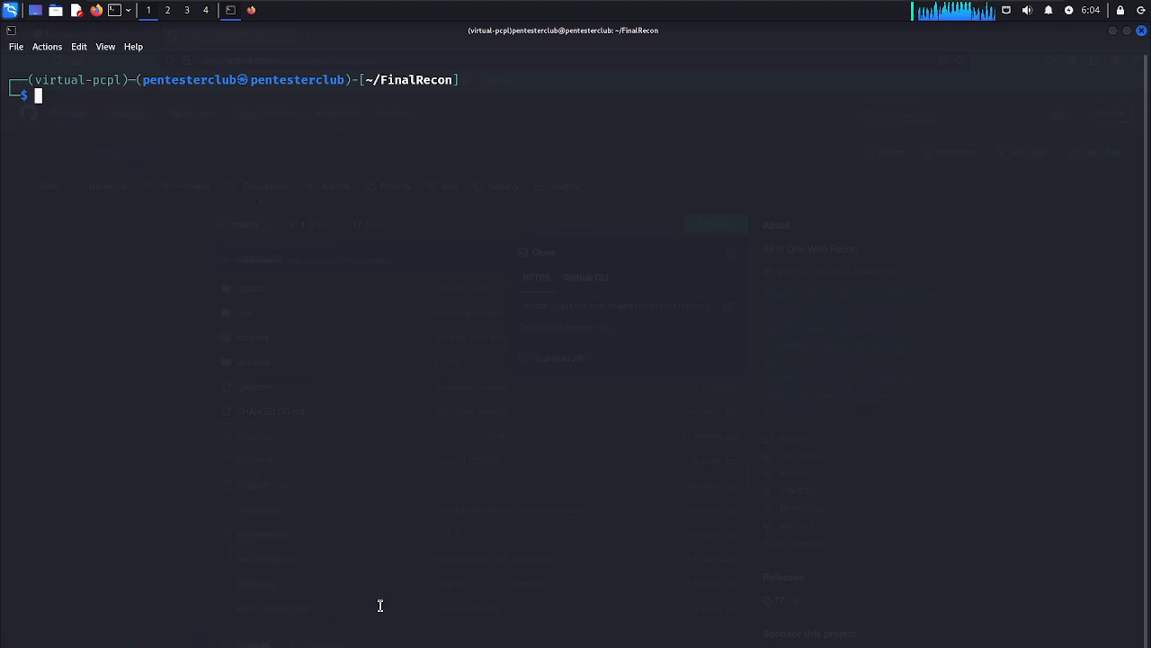
{"action": "type", "text": "finalrecon --help"}
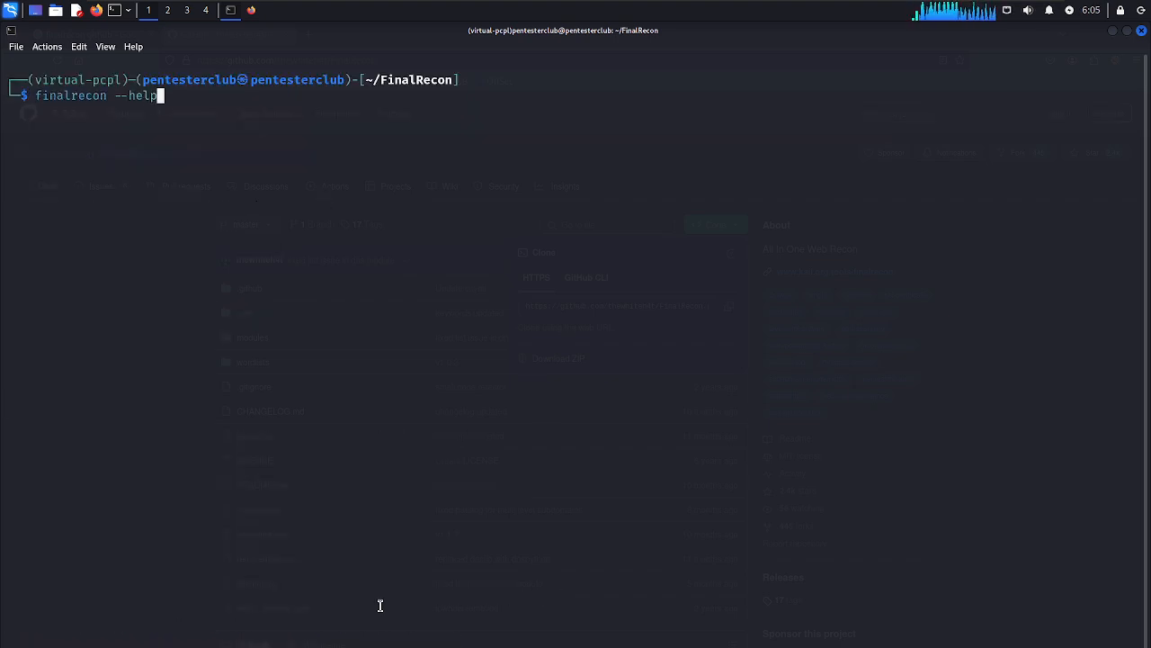
{"action": "type", "text": "--url https://instag"}
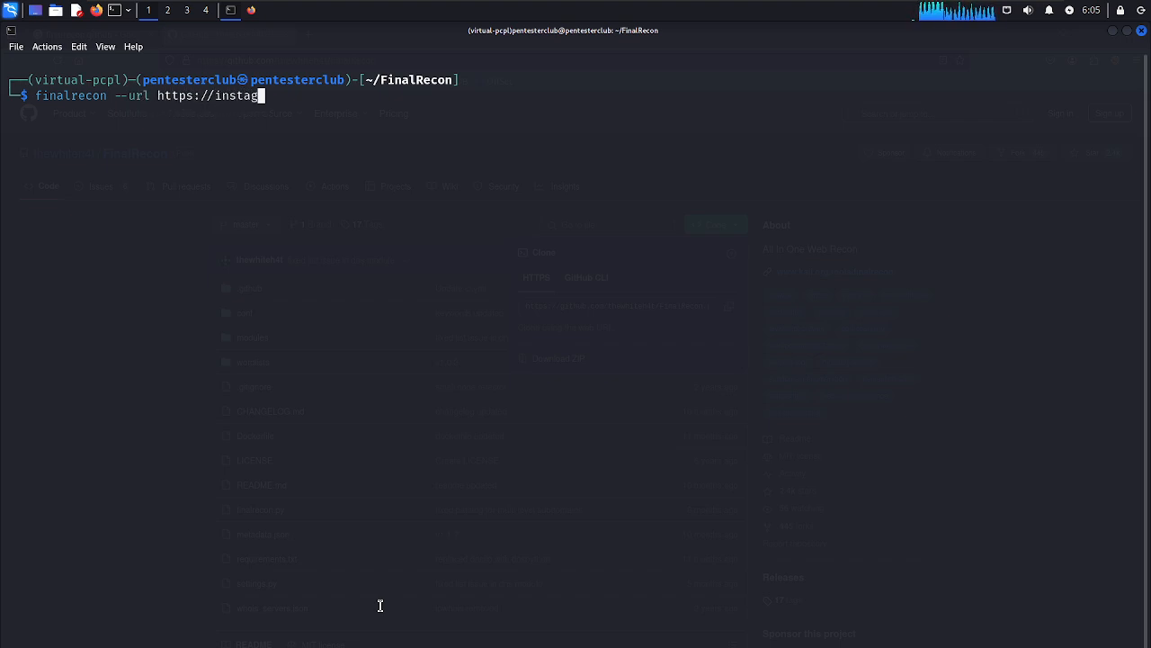
{"action": "type", "text": "ram.com"}
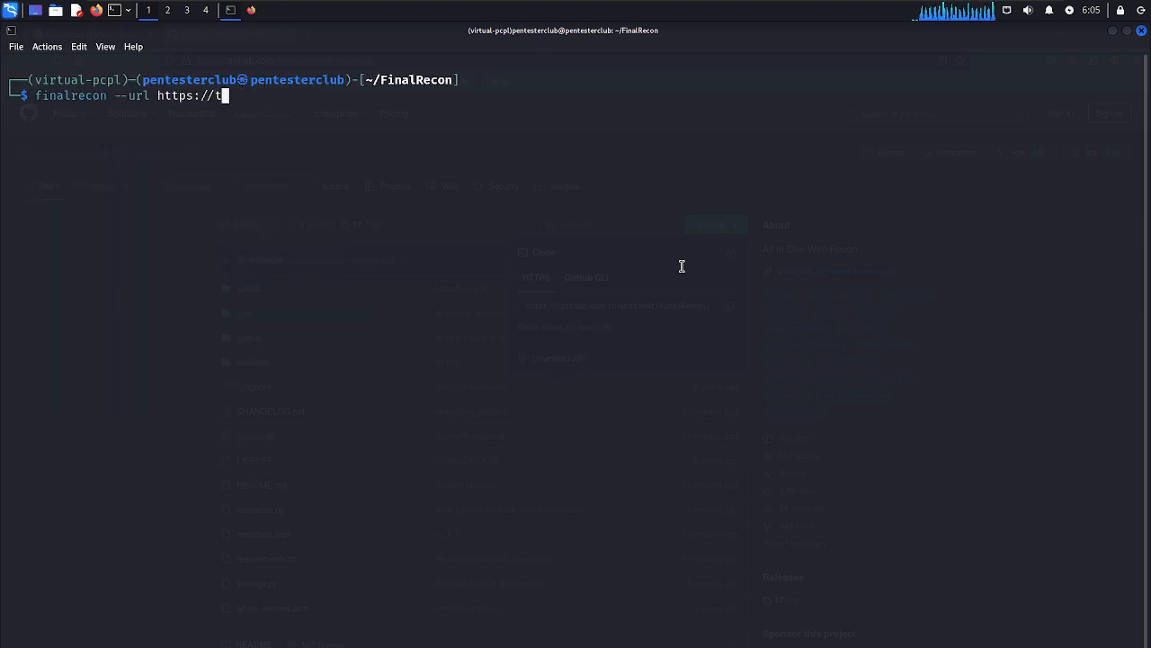
{"action": "type", "text": "esla.com"}
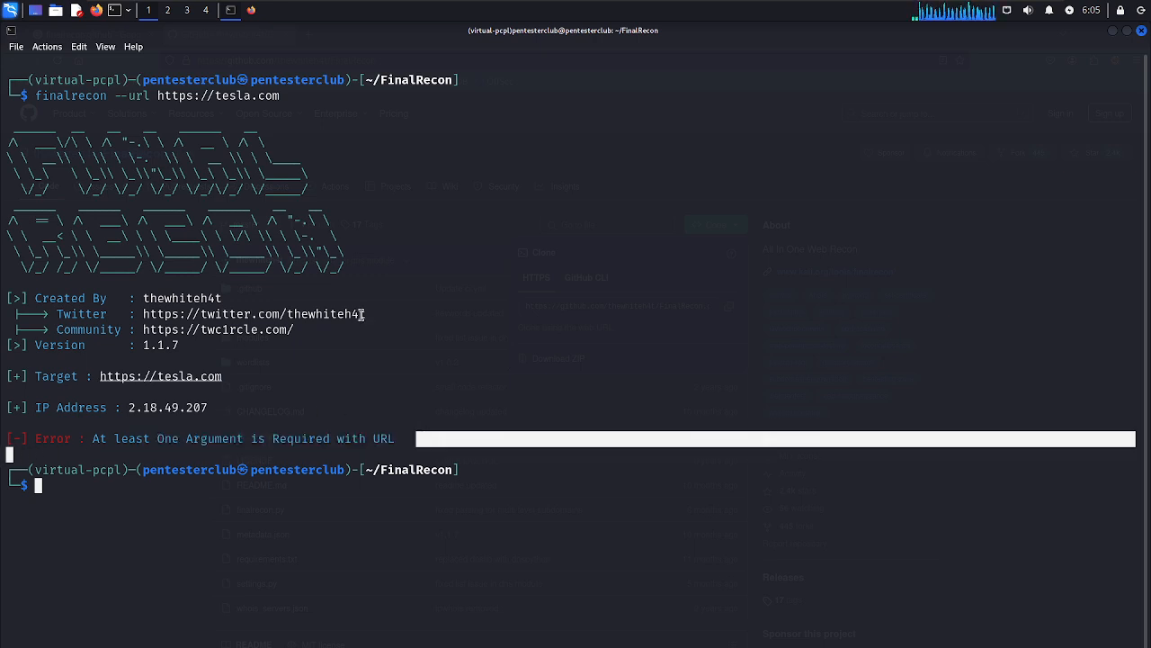
{"action": "mouse_move", "coordinate": [472, 458]}
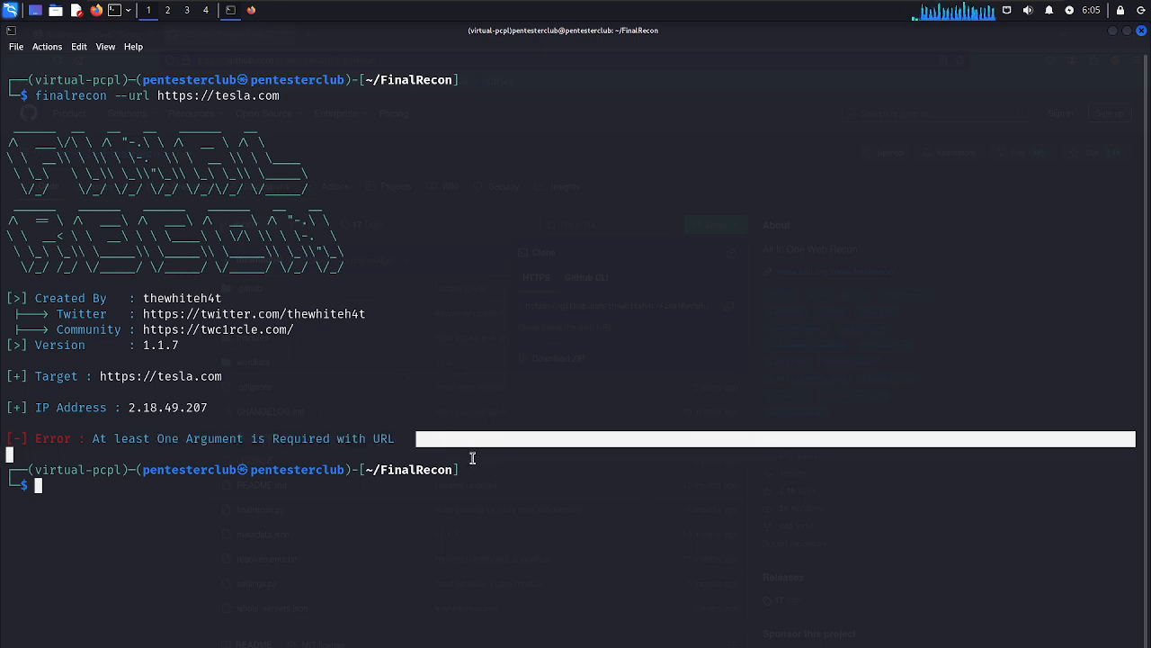
{"action": "mouse_move", "coordinate": [529, 383]}
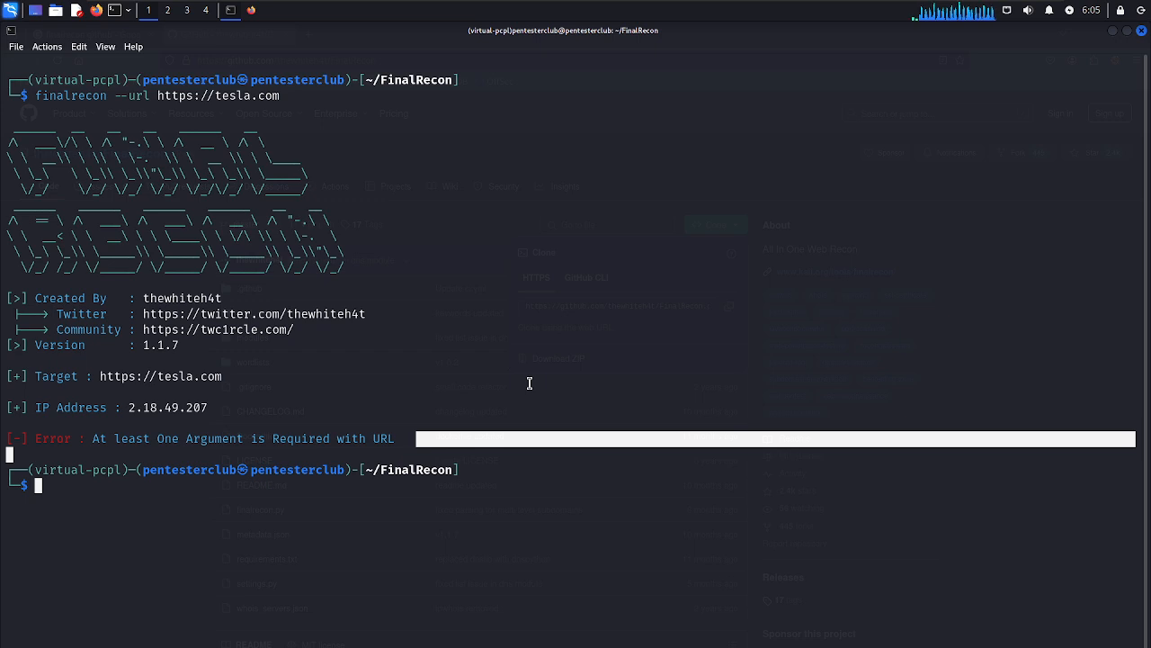
{"action": "type", "text": "clear"}
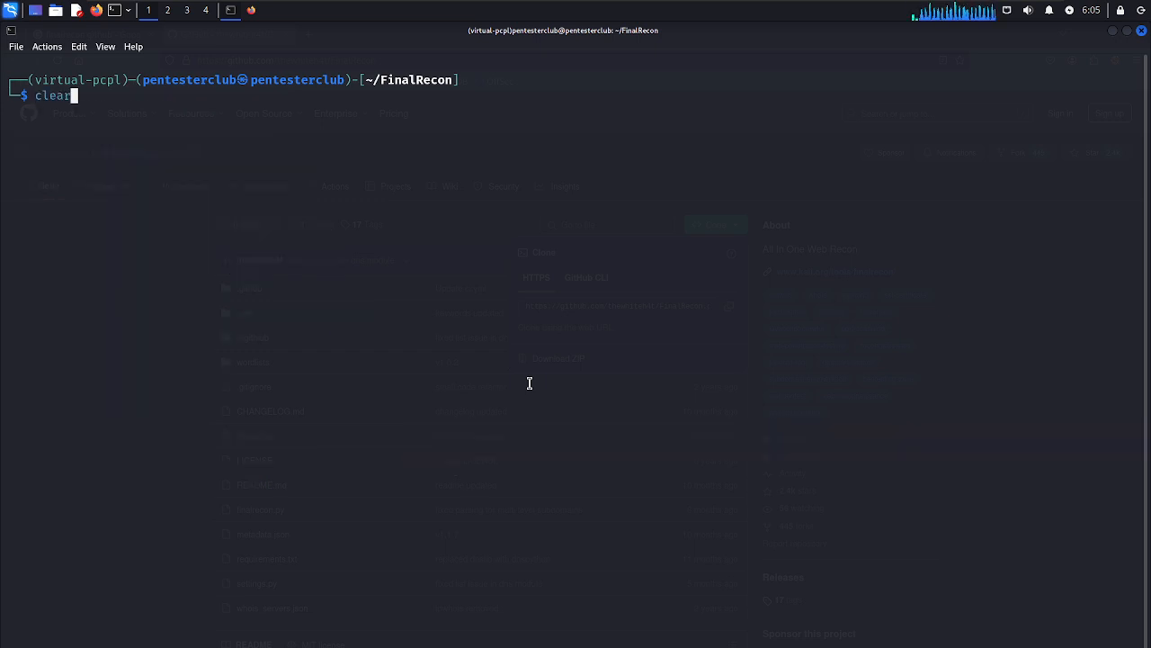
{"action": "type", "text": "finalrecon --help"}
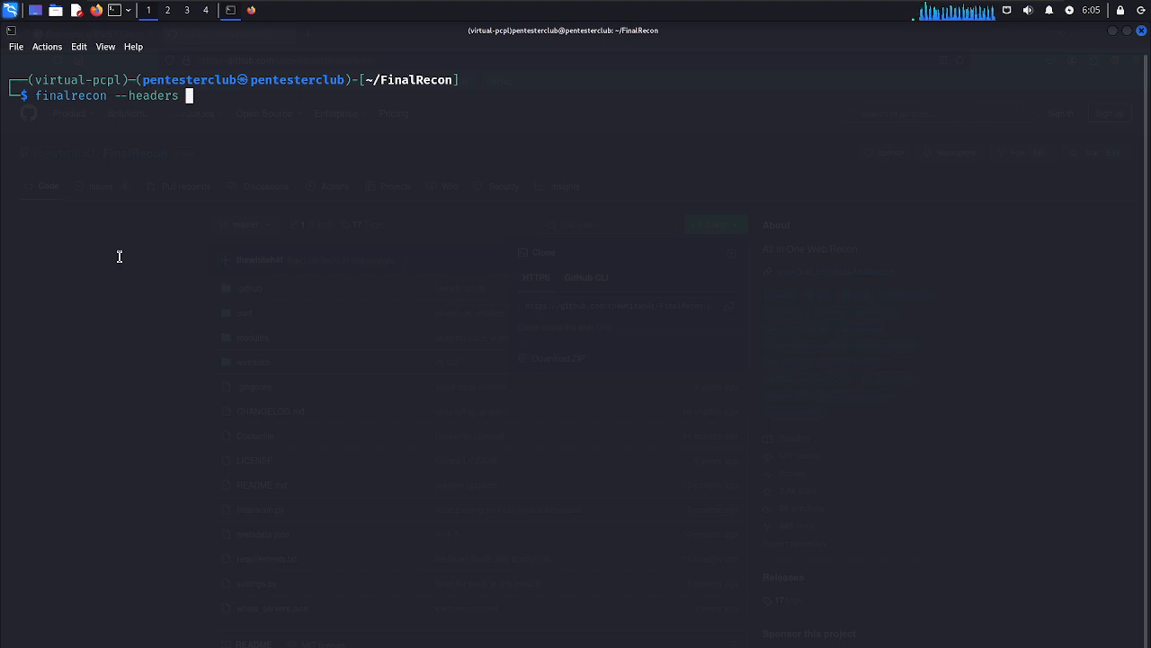
{"action": "type", "text": "https://"}
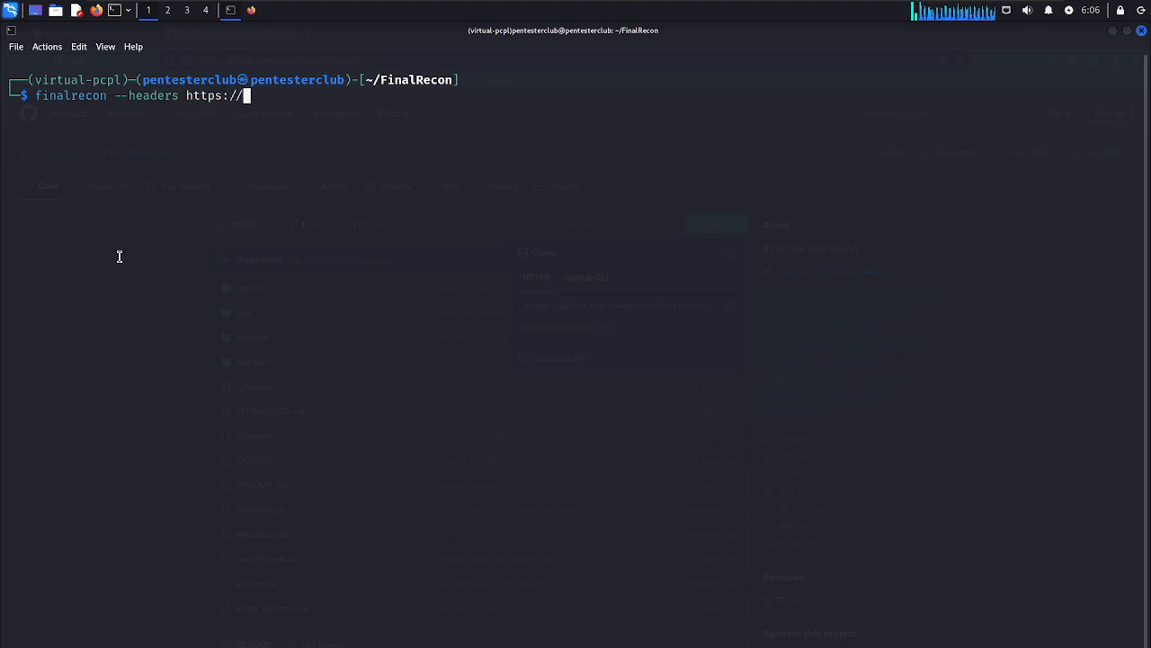
{"action": "type", "text": "tesla.com/"}
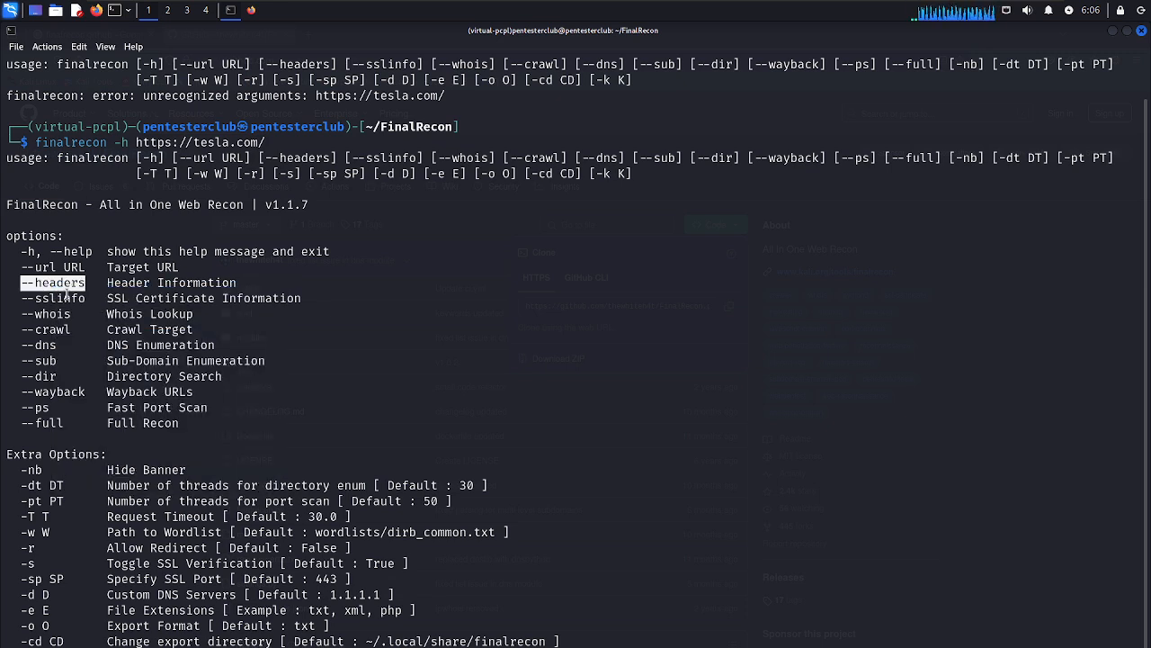
{"action": "mouse_move", "coordinate": [587, 317]}
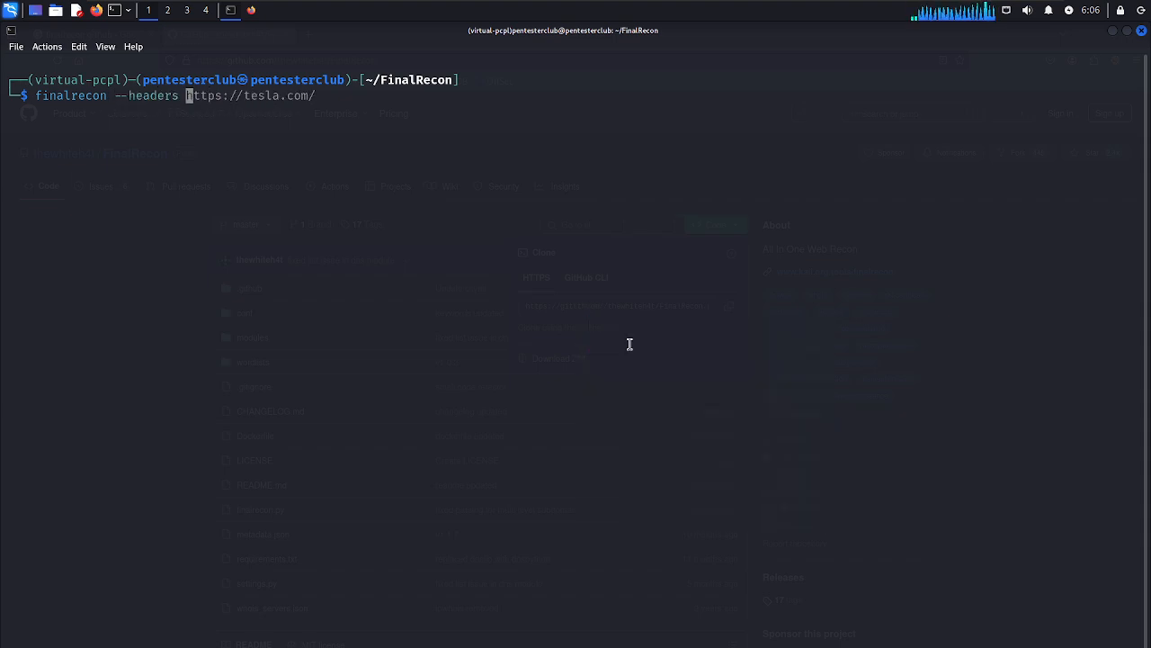
Run finalrecon --headers tesla.com, then finalrecon --url tesla.com --headers, hitting the protocol error.
{"action": "type", "text": "tesla"}
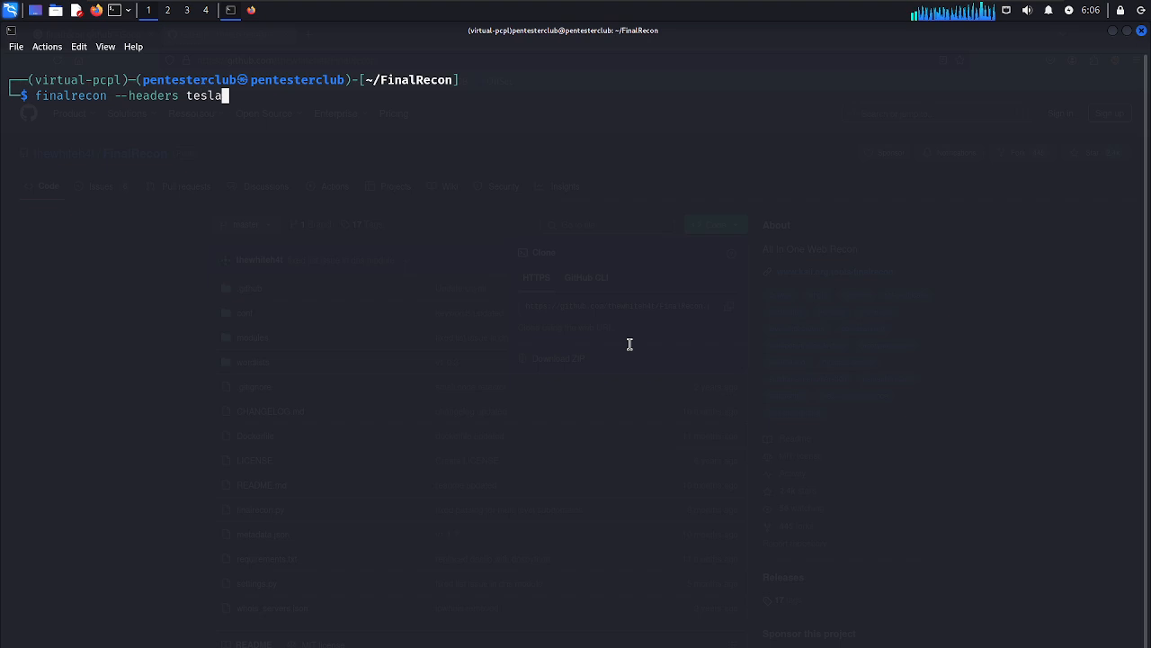
{"action": "type", "text": ".com"}
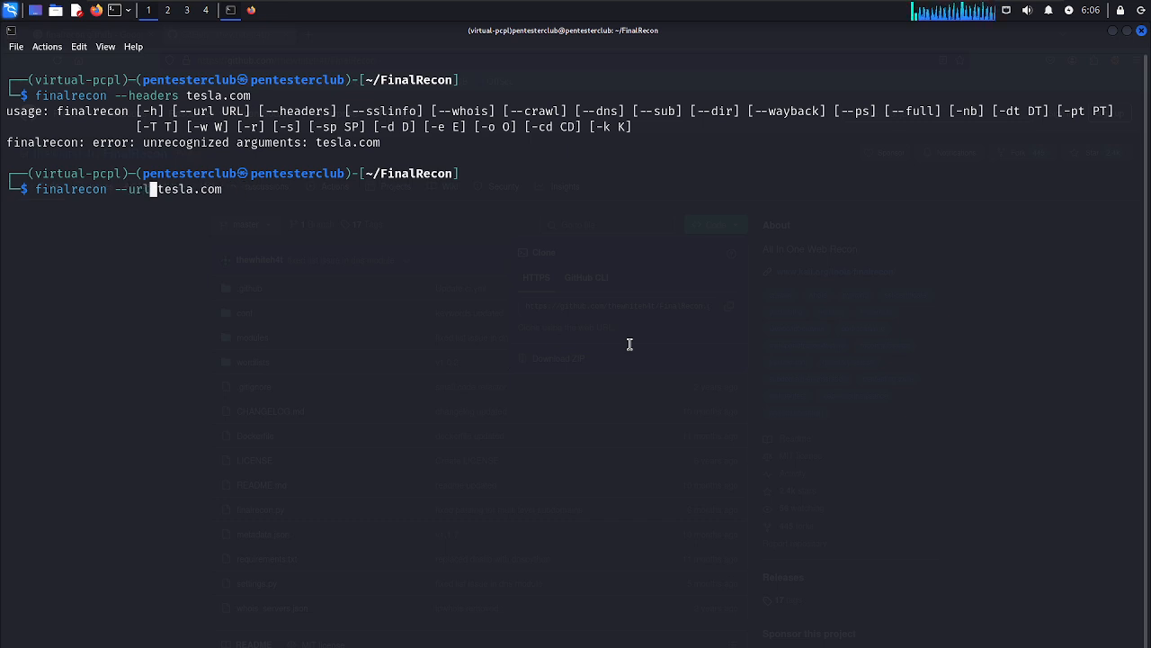
{"action": "type", "text": "--"}
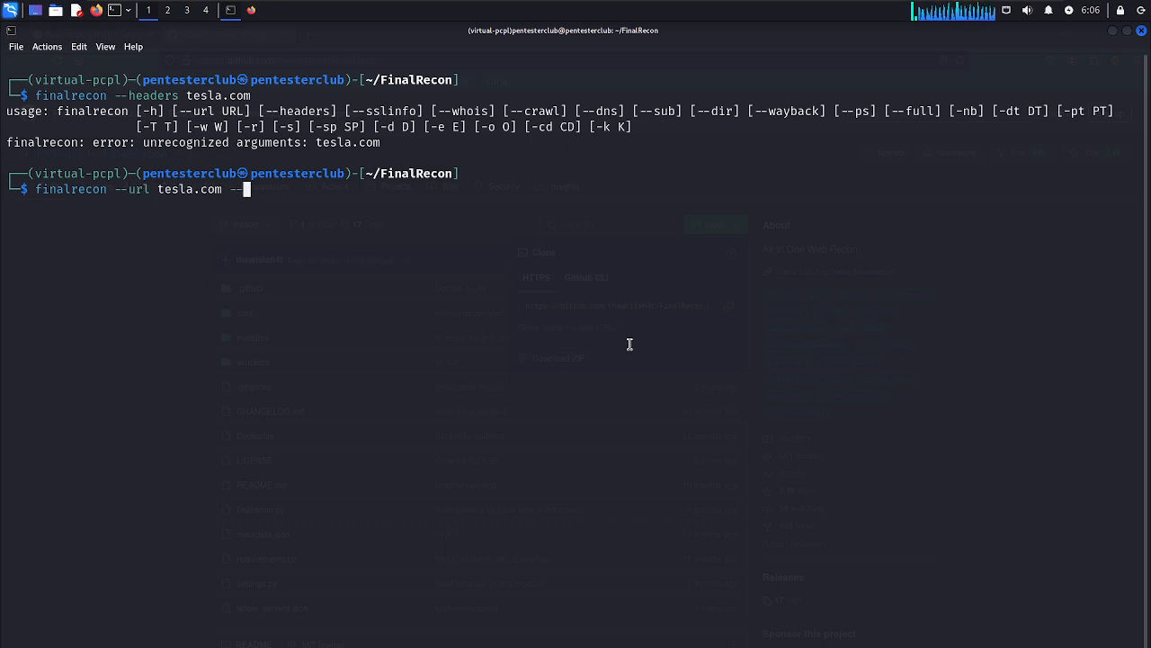
{"action": "type", "text": "headers"}
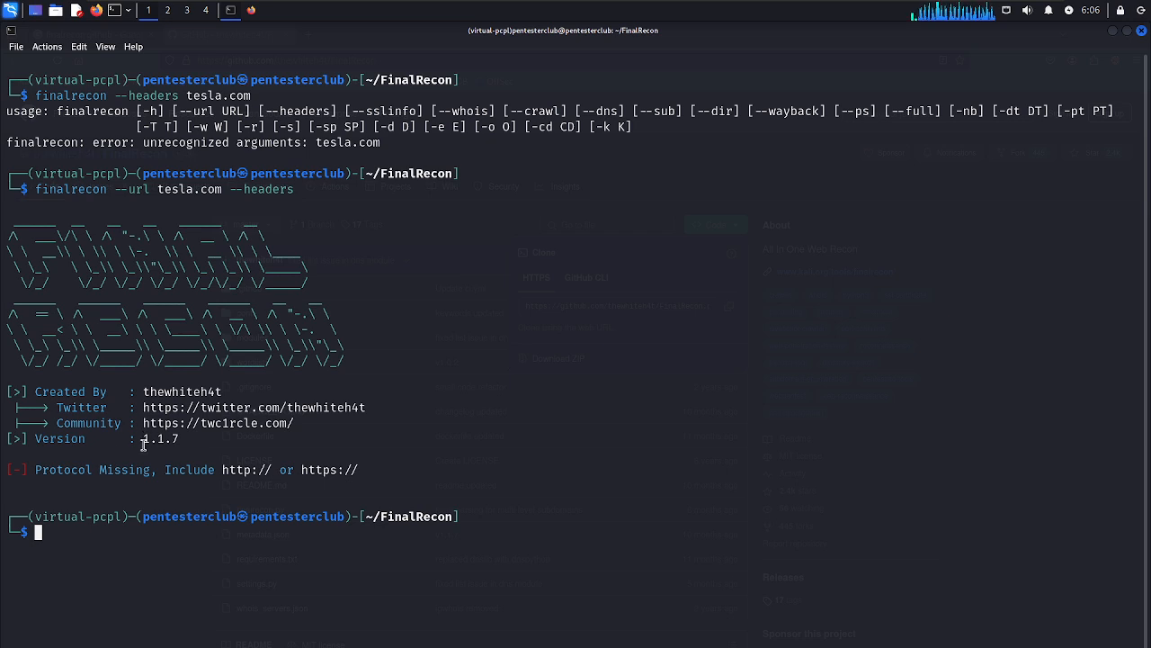
{"action": "mouse_move", "coordinate": [336, 452]}
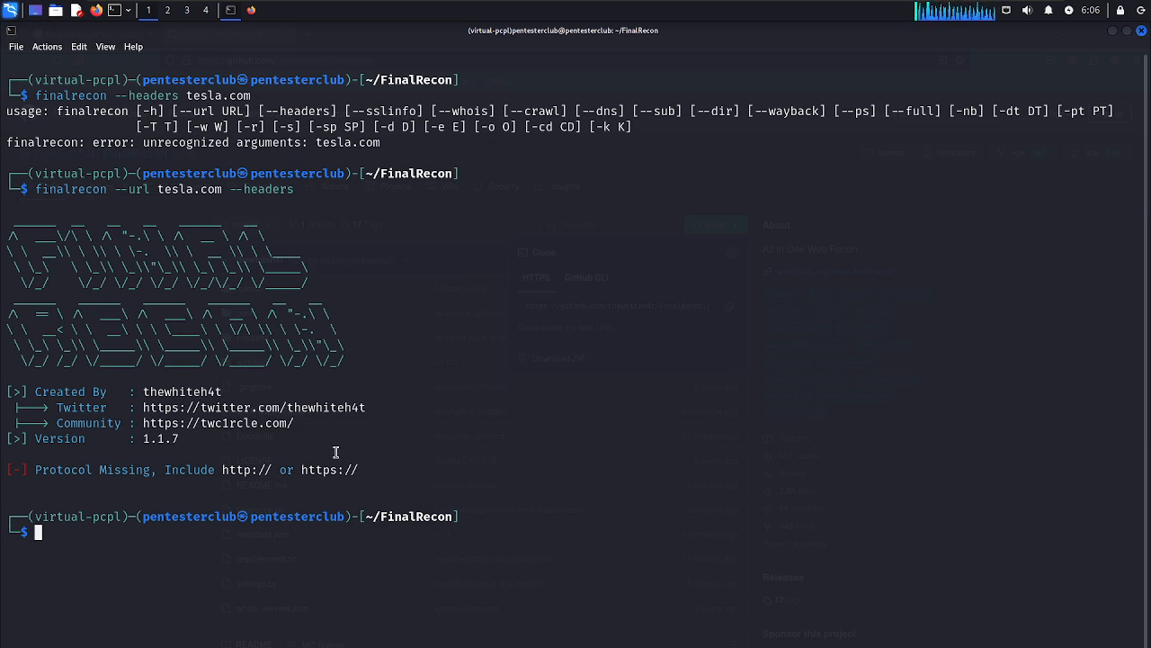
{"action": "type", "text": "finalrecon --url tesla.com --headers"}
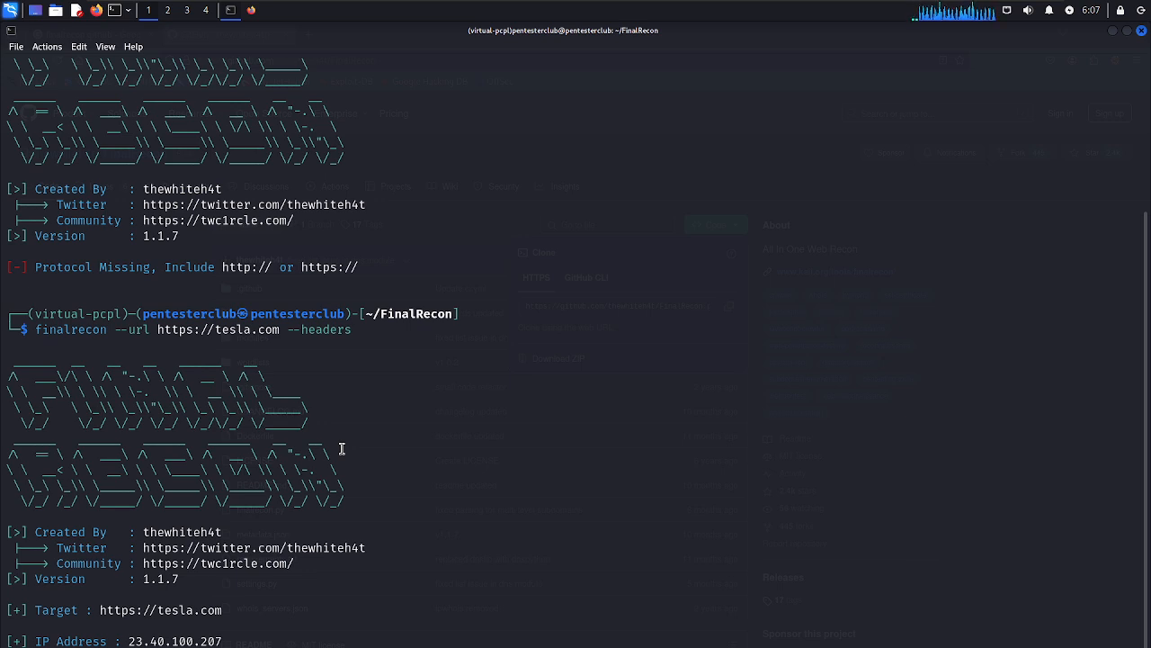
{"action": "scroll", "scroll_direction": "down", "scroll_amount": 3}
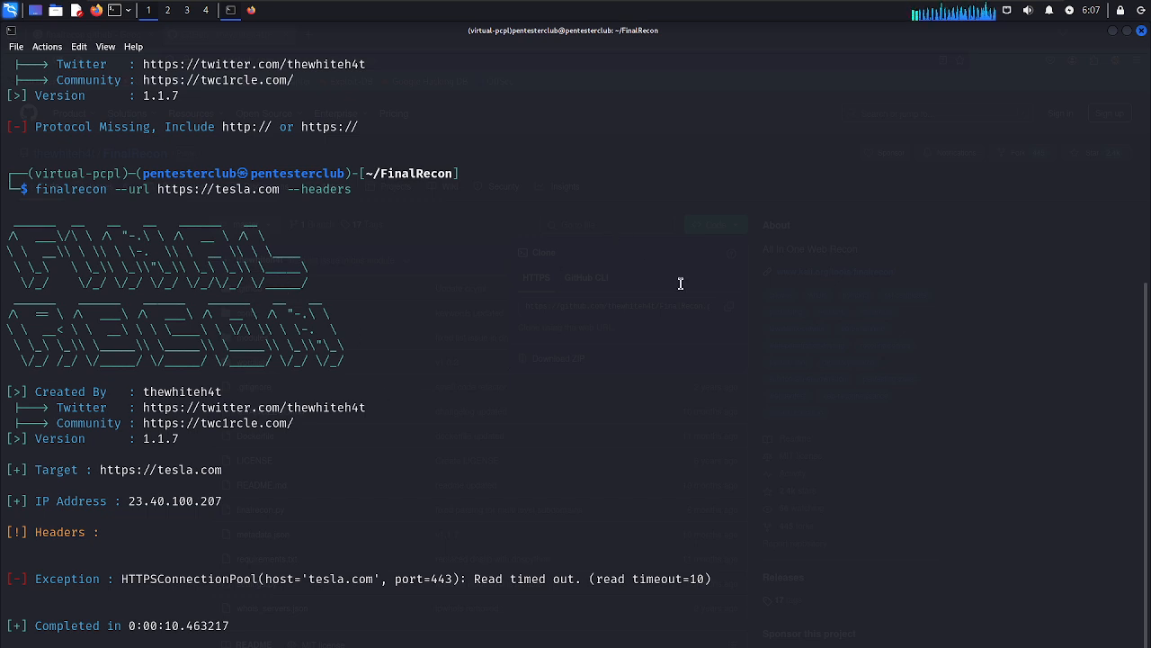
{"action": "type", "text": "clear"}
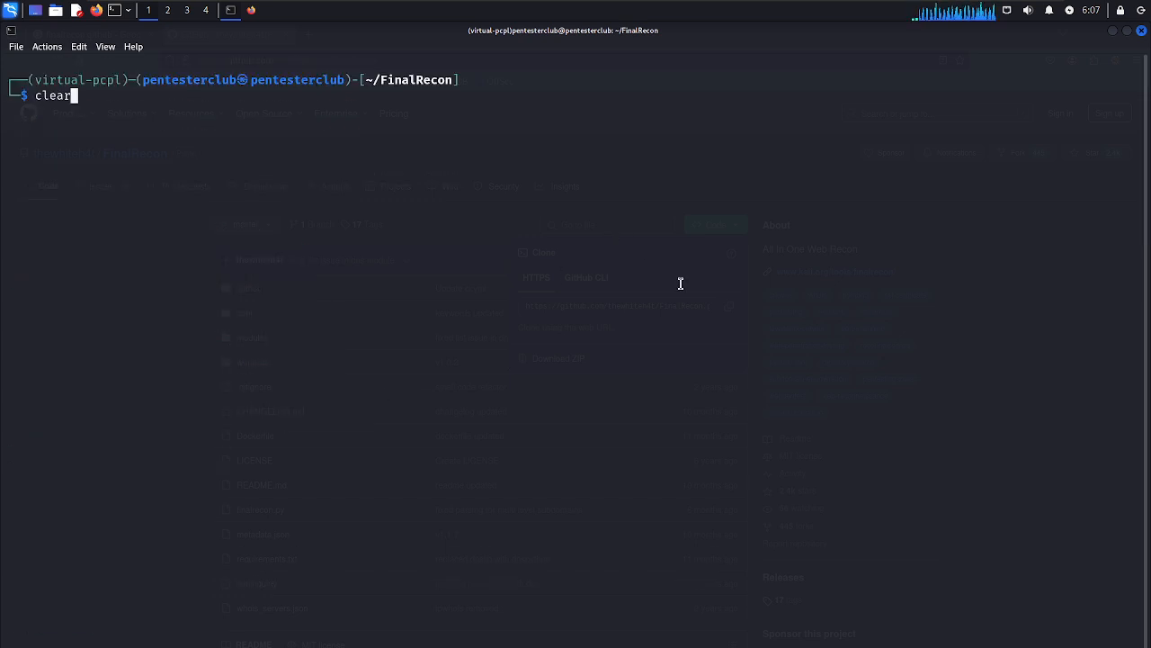
Run the instagram.com headers scan and highlight the Instagram cookie's expiry date.
{"action": "type", "text": "finalrecon --url https://tesla.com --headers"}
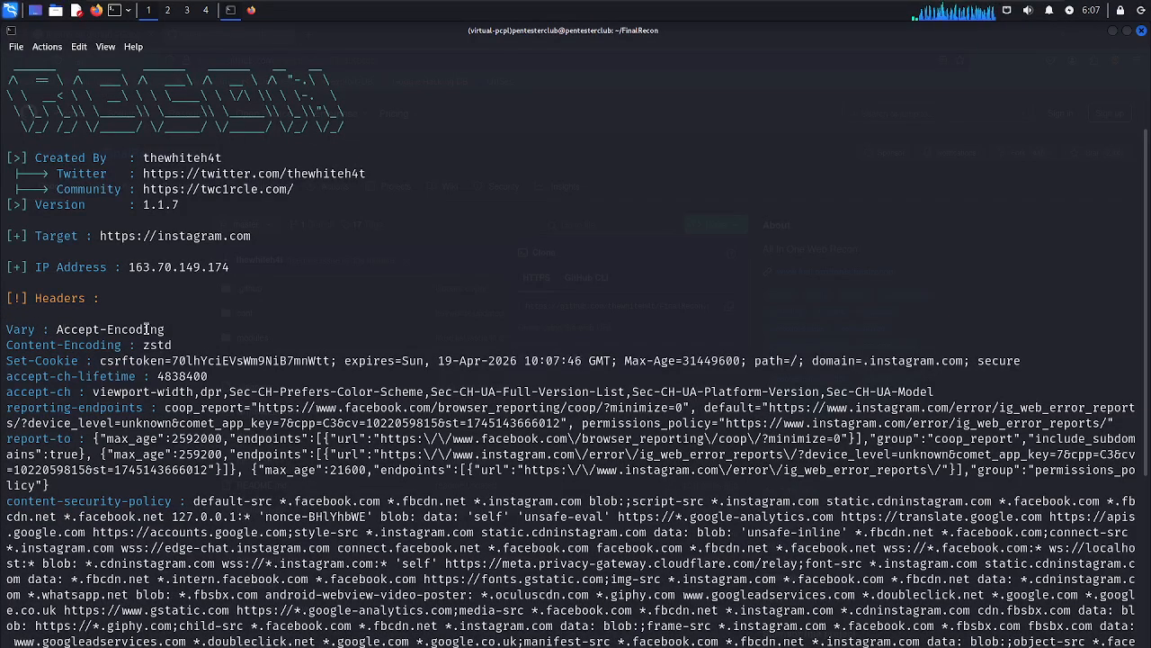
{"action": "double_click", "coordinate": [111, 329]}
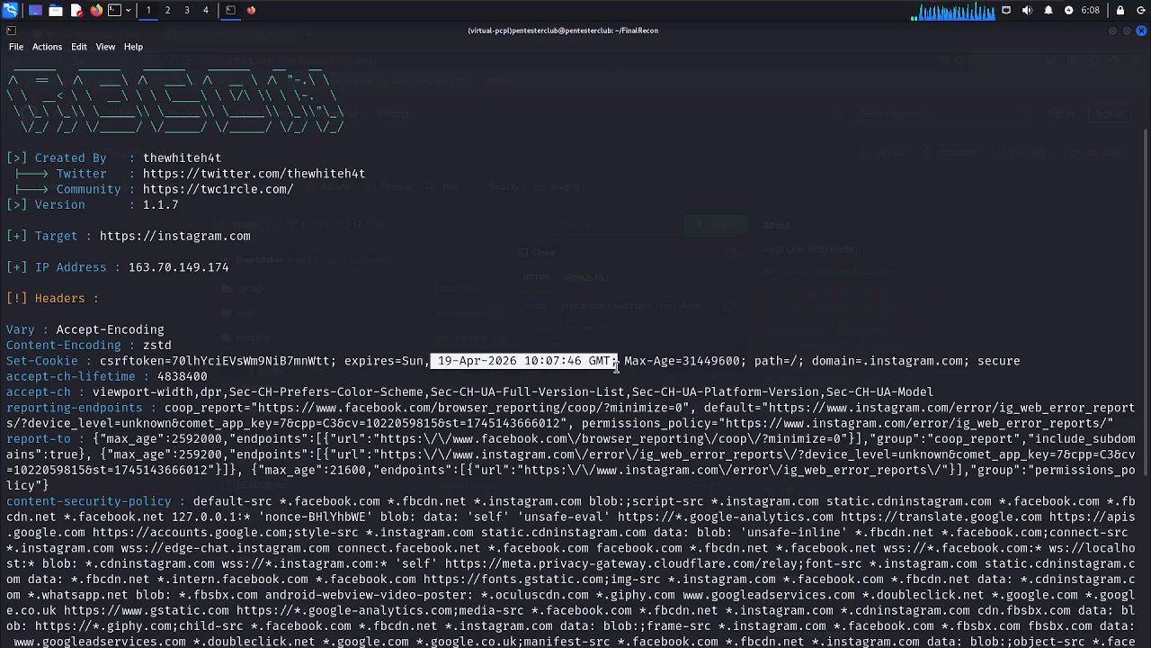
{"action": "mouse_move", "coordinate": [1146, 319]}
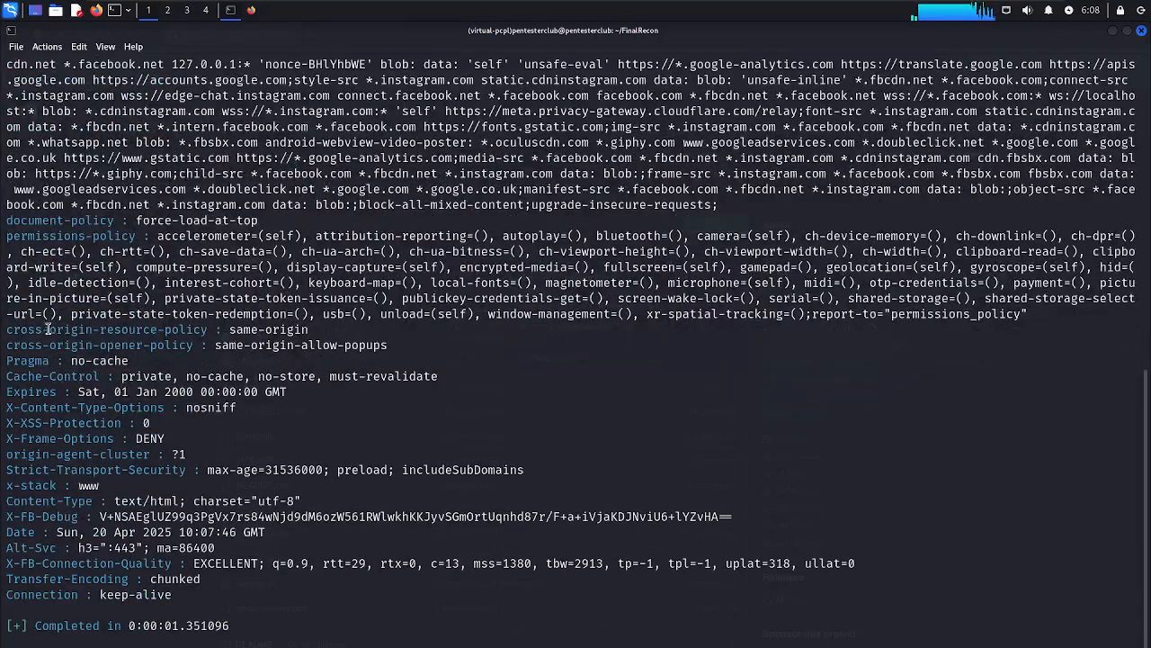
{"action": "double_click", "coordinate": [135, 329]}
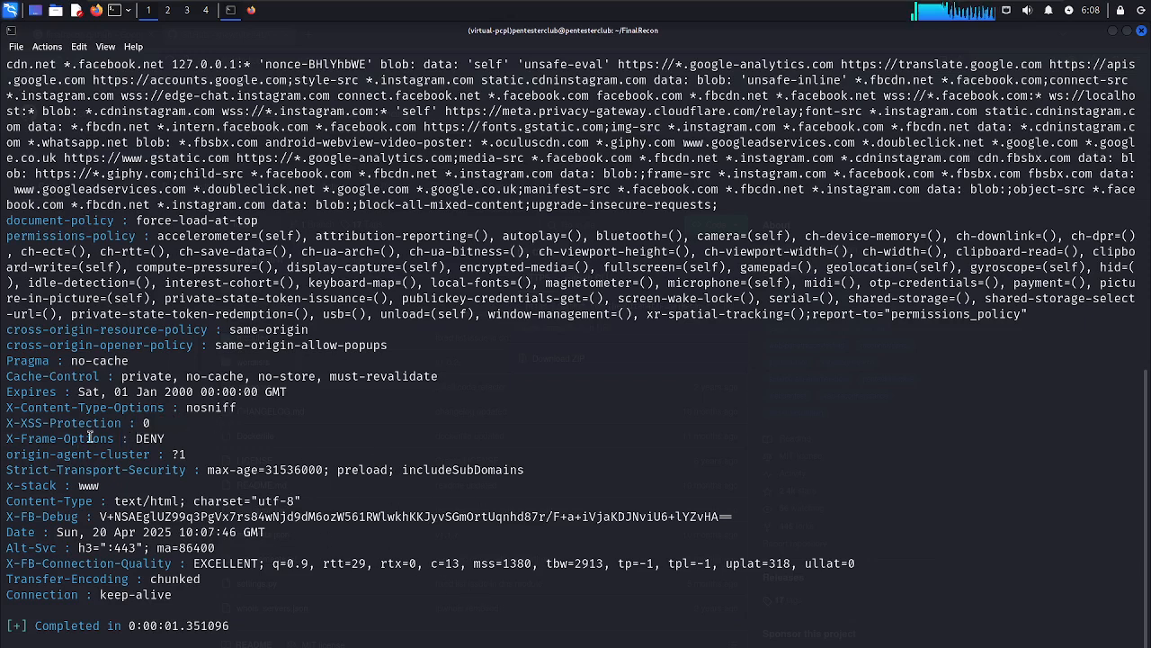
{"action": "double_click", "coordinate": [65, 438]}
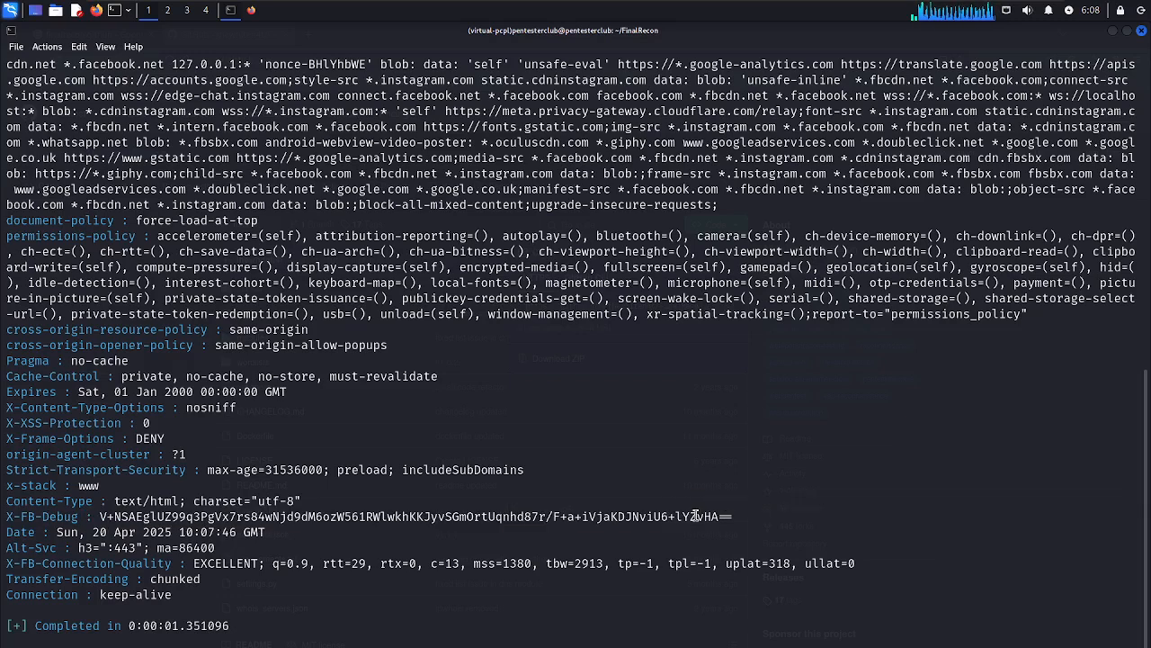
{"action": "mouse_move", "coordinate": [97, 515]}
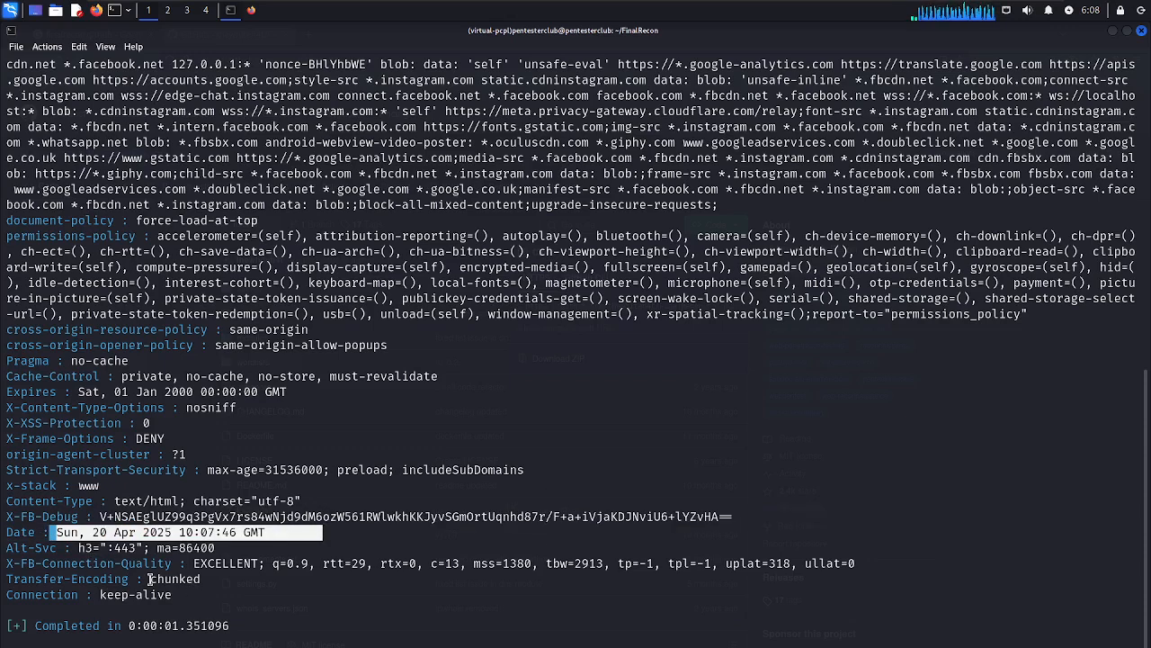
{"action": "double_click", "coordinate": [175, 578]}
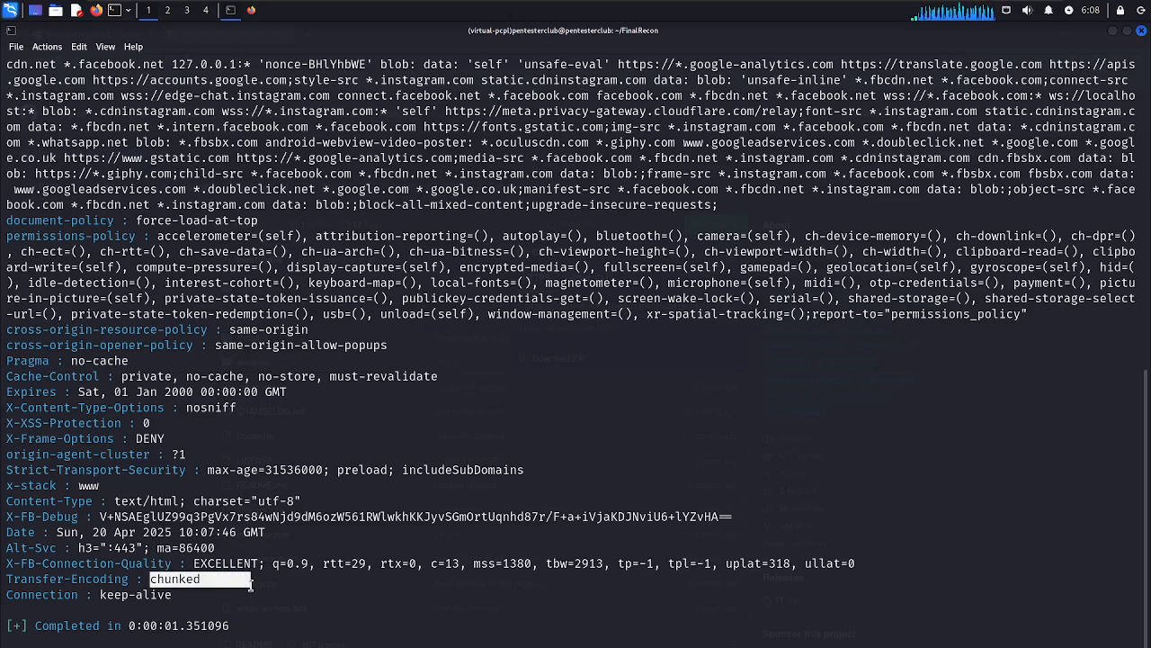
{"action": "mouse_move", "coordinate": [922, 218]}
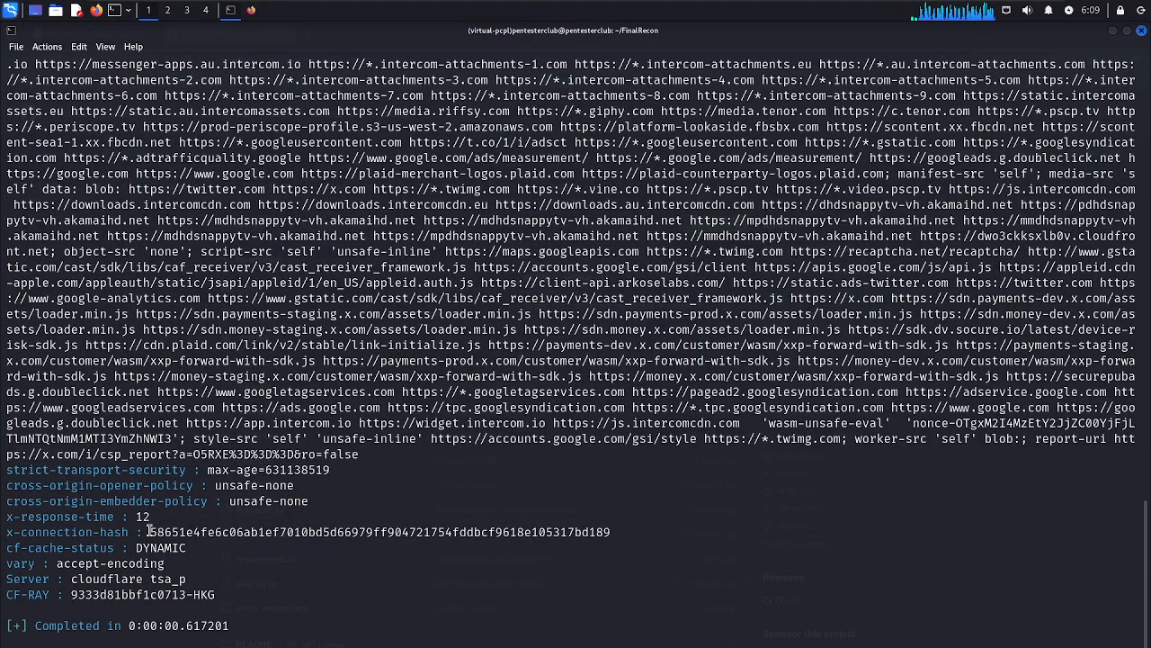
Highlight x.com's x-connection-hash value, scroll the header results, and open the File menu.
{"action": "double_click", "coordinate": [377, 532]}
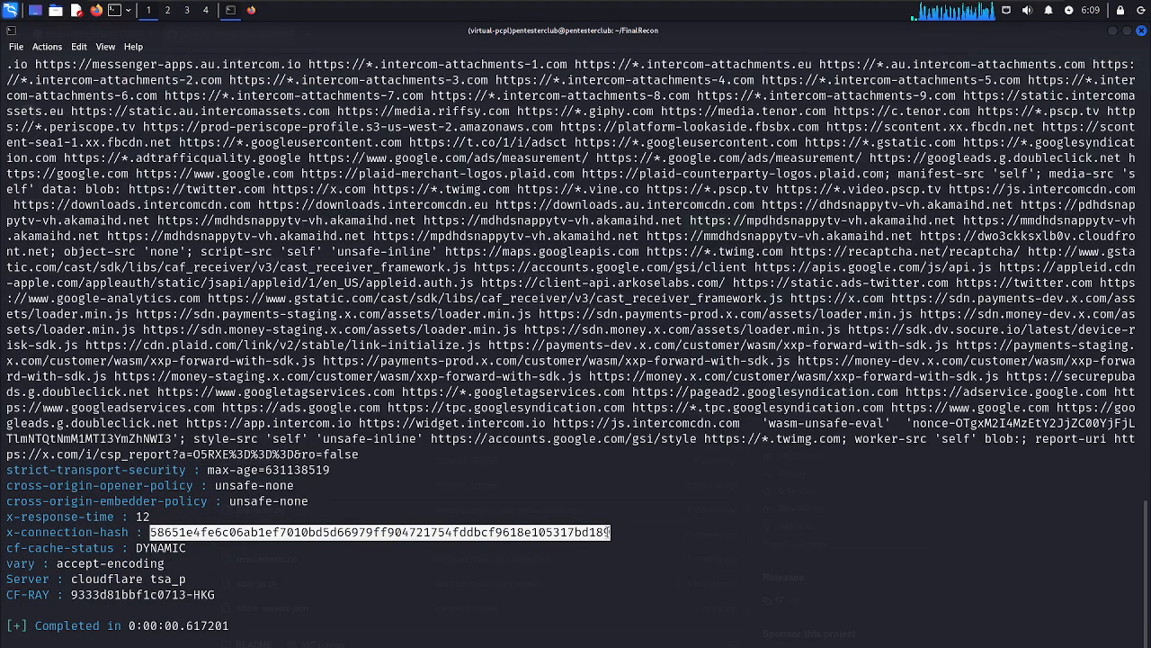
{"action": "mouse_move", "coordinate": [636, 330]}
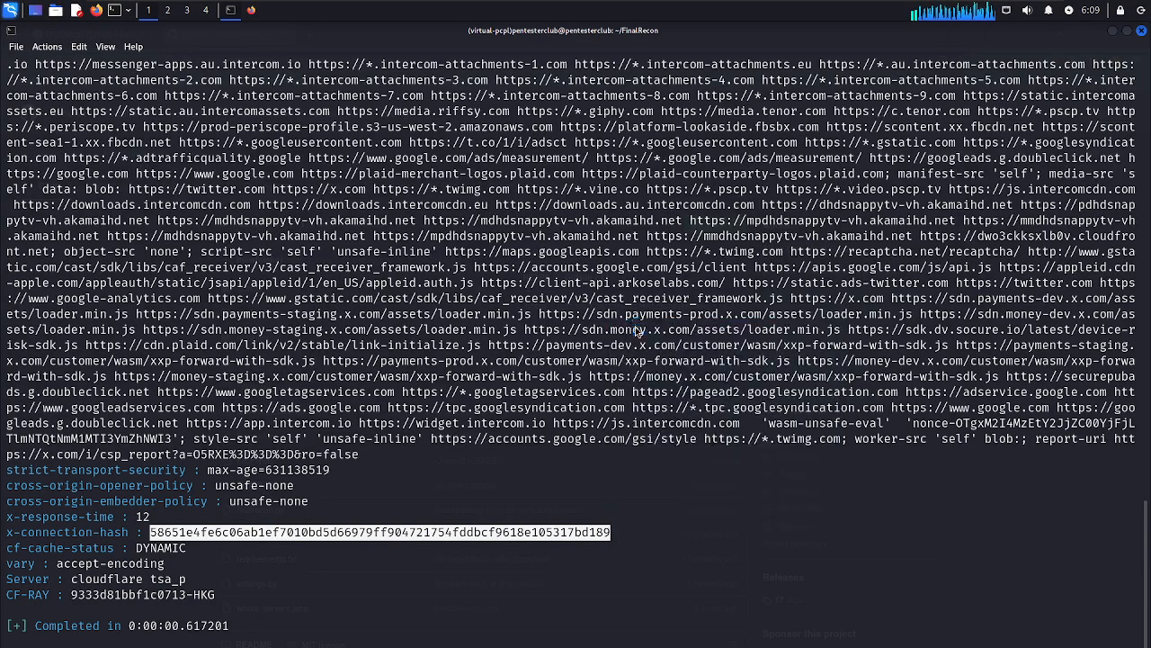
{"action": "scroll", "scroll_direction": "down", "scroll_amount": 3}
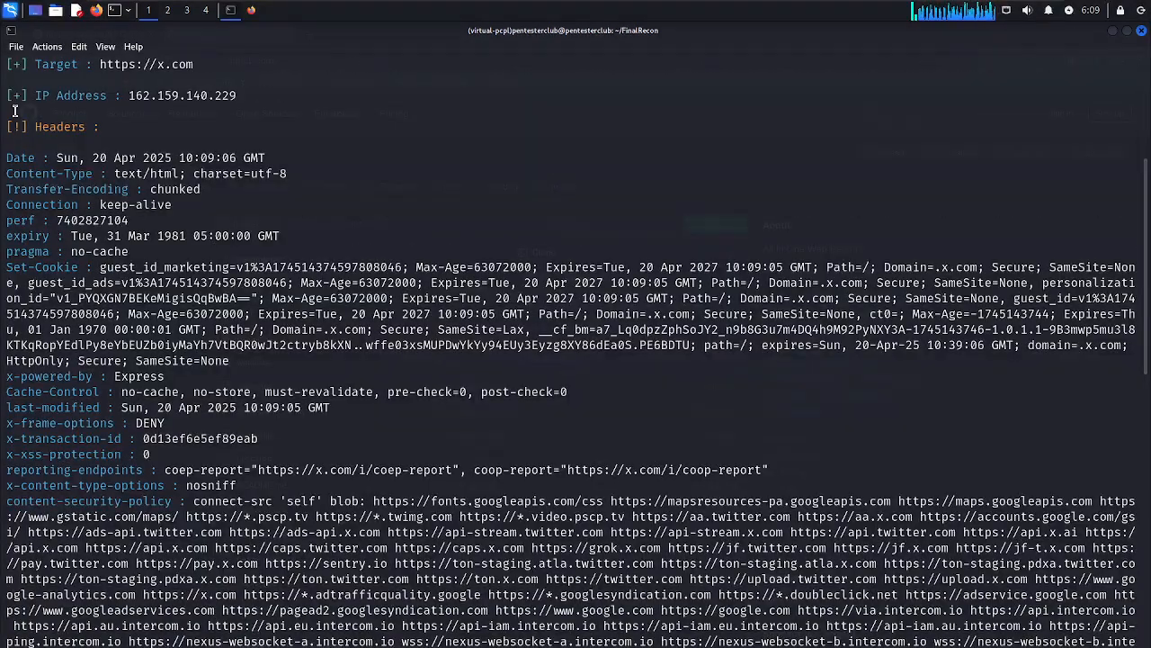
{"action": "left_click", "coordinate": [16, 46]}
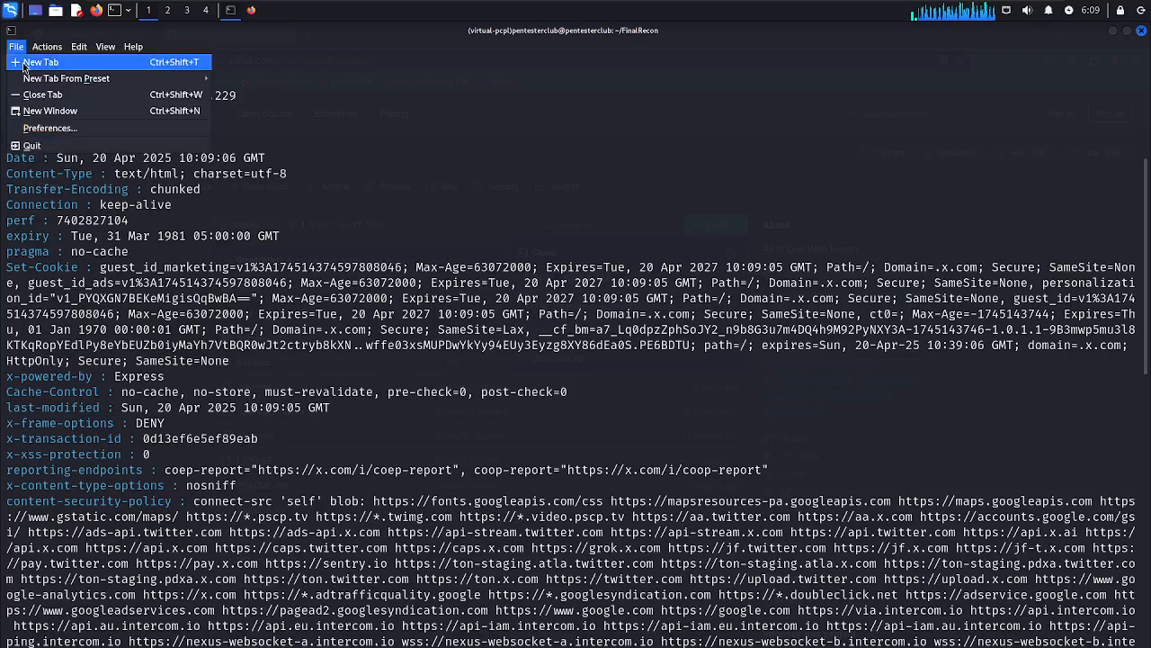
Open a second QTerminal tab and enter hash-identifier in it.
{"action": "left_click", "coordinate": [40, 61]}
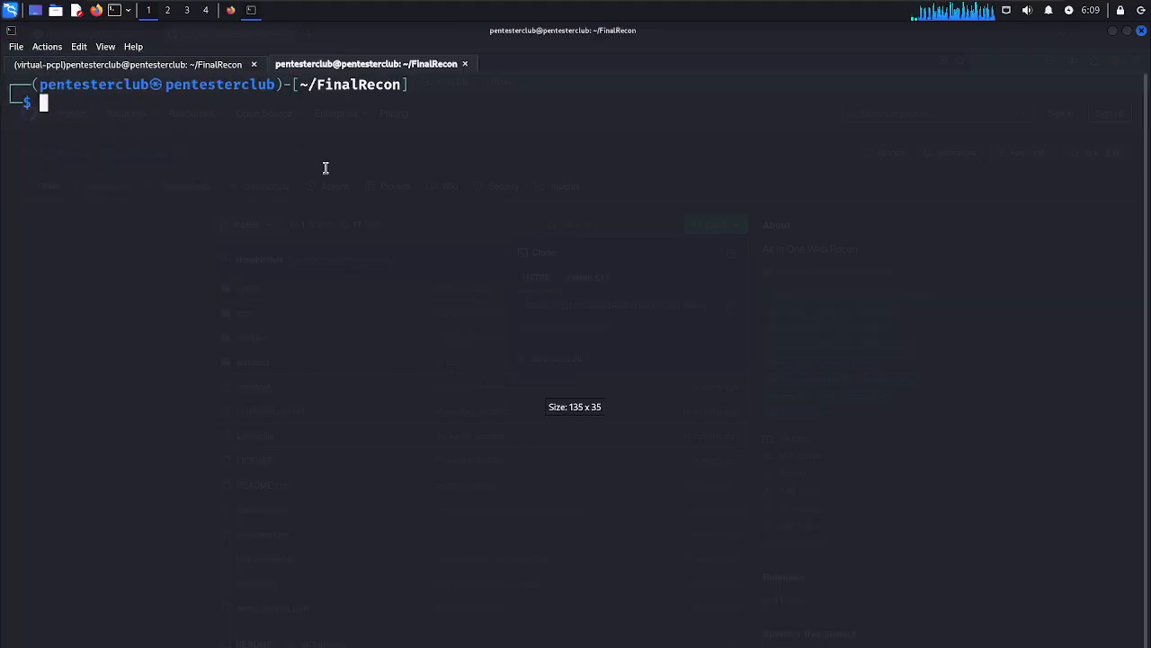
{"action": "type", "text": "hash-identifier"}
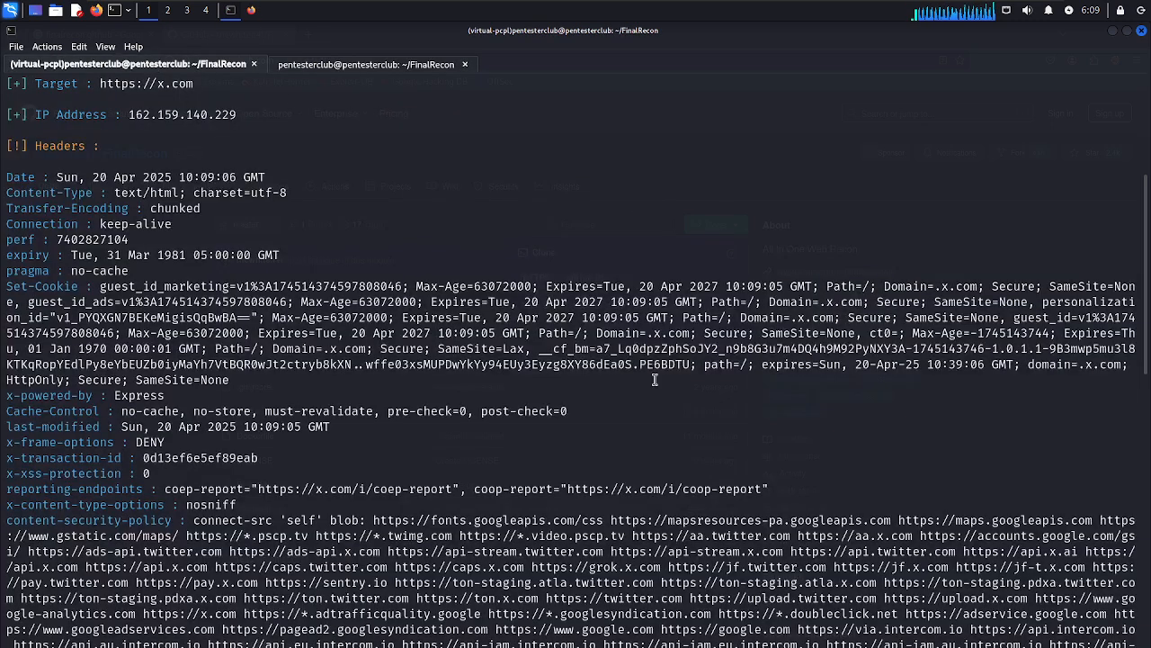
Scroll to the end of the x.com output and bring up the finalrecon --help listing.
{"action": "scroll", "scroll_direction": "down", "scroll_amount": 3}
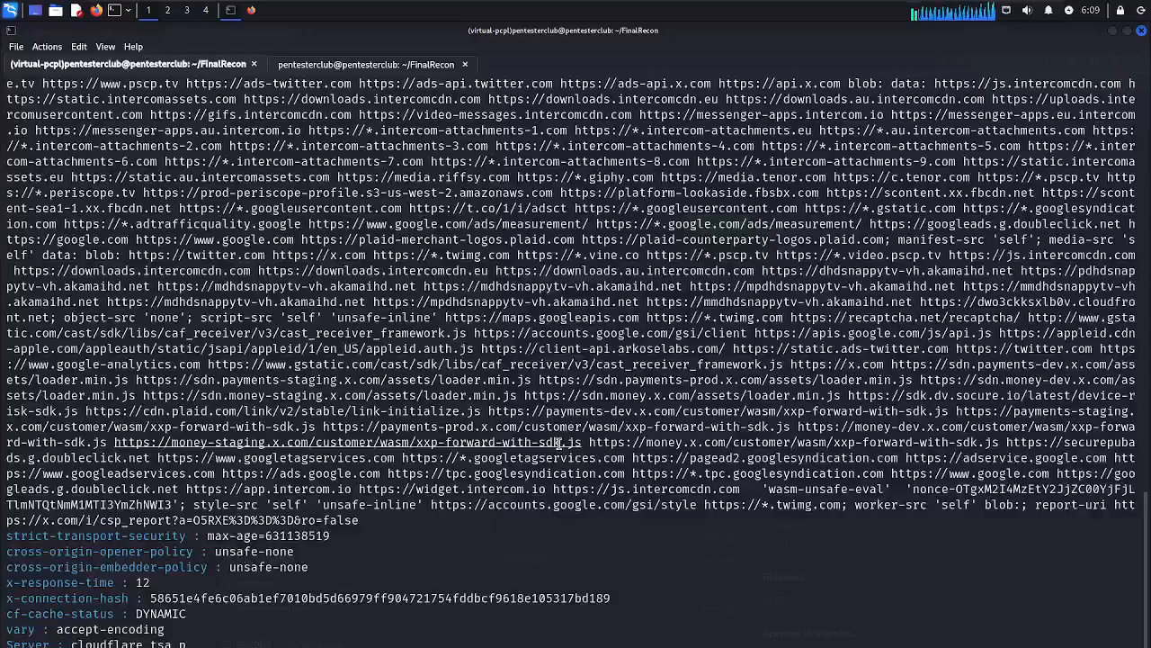
{"action": "scroll", "scroll_direction": "down", "scroll_amount": 3}
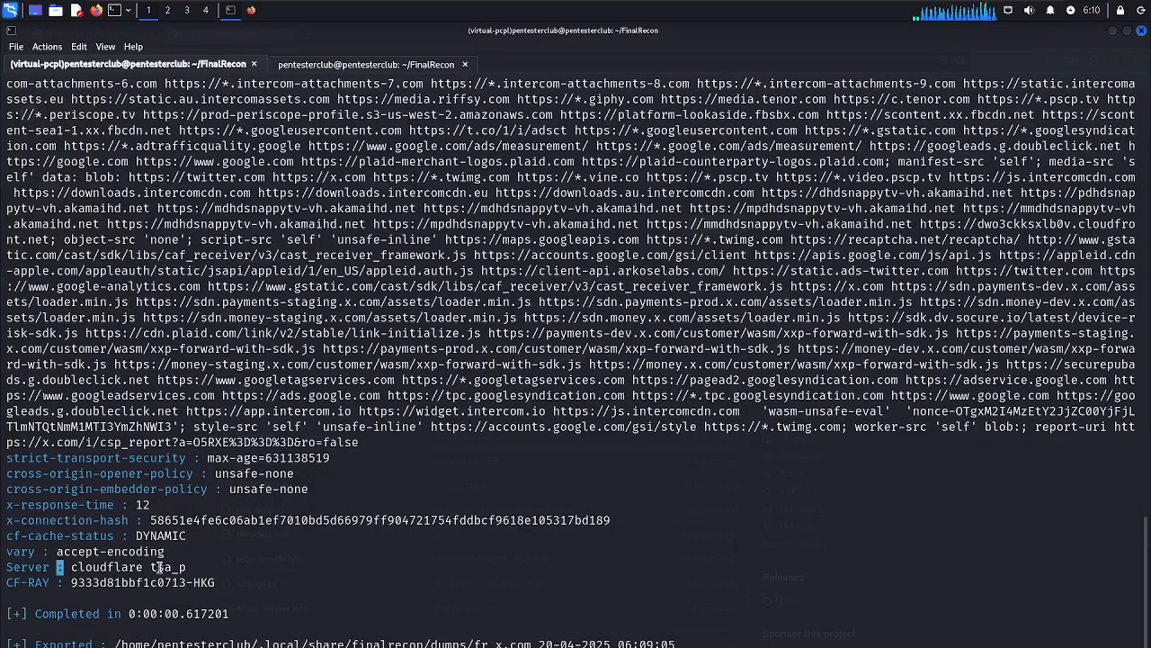
{"action": "double_click", "coordinate": [107, 566]}
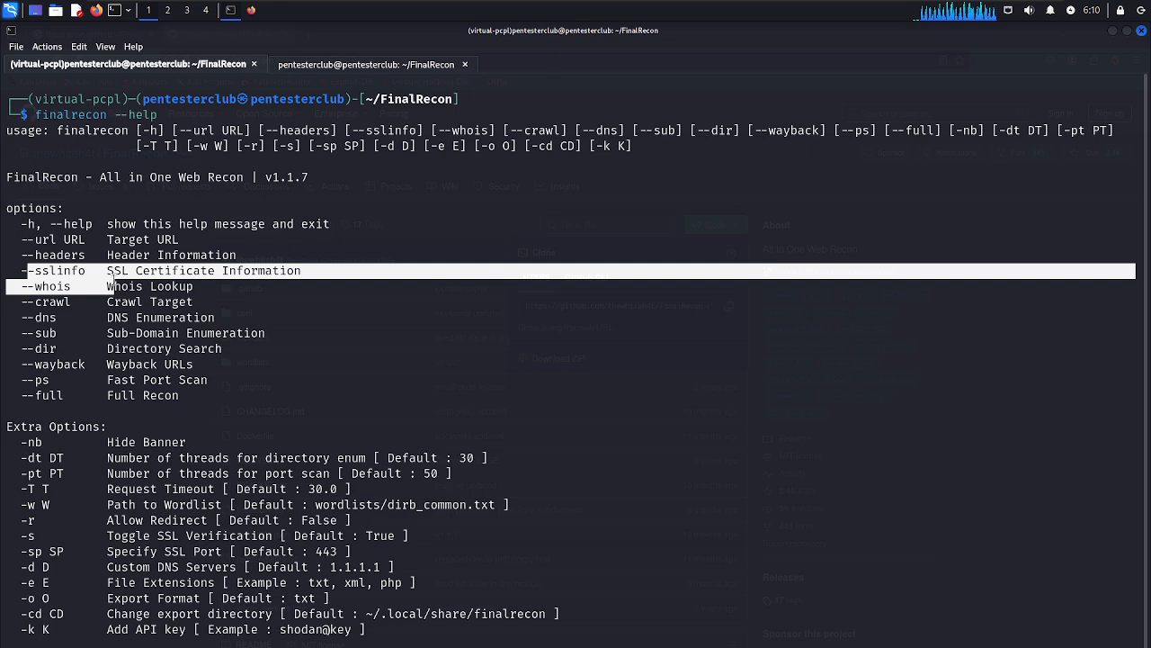
{"action": "mouse_move", "coordinate": [16, 319]}
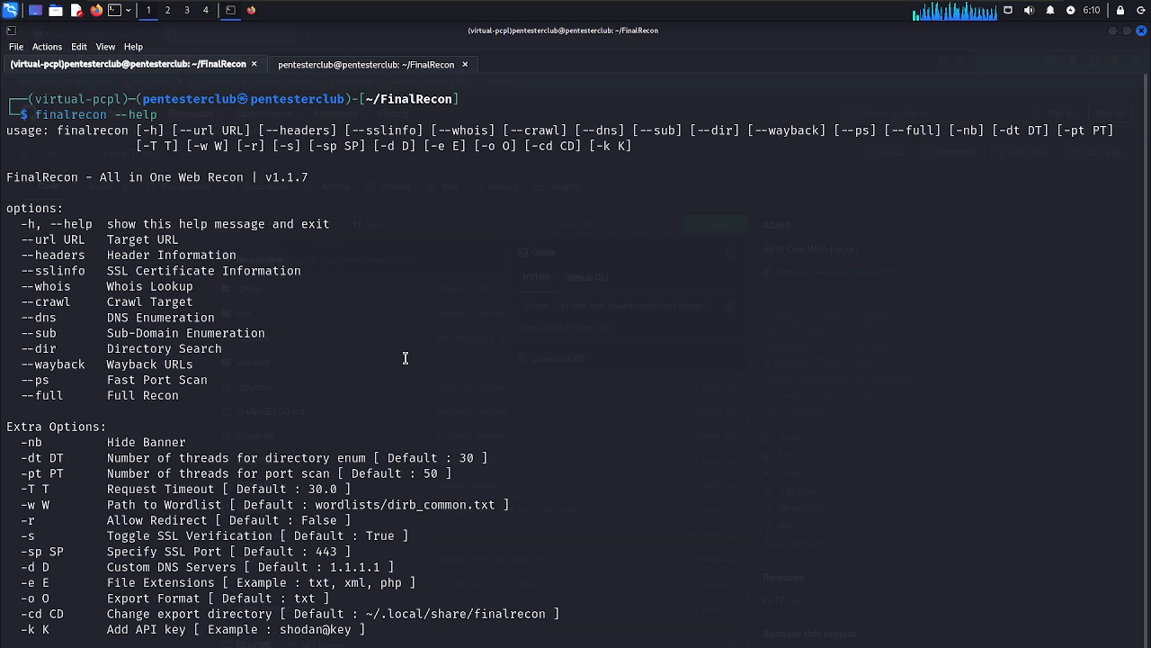
{"action": "type", "text": "finalrecon --url https://x.com --headers"}
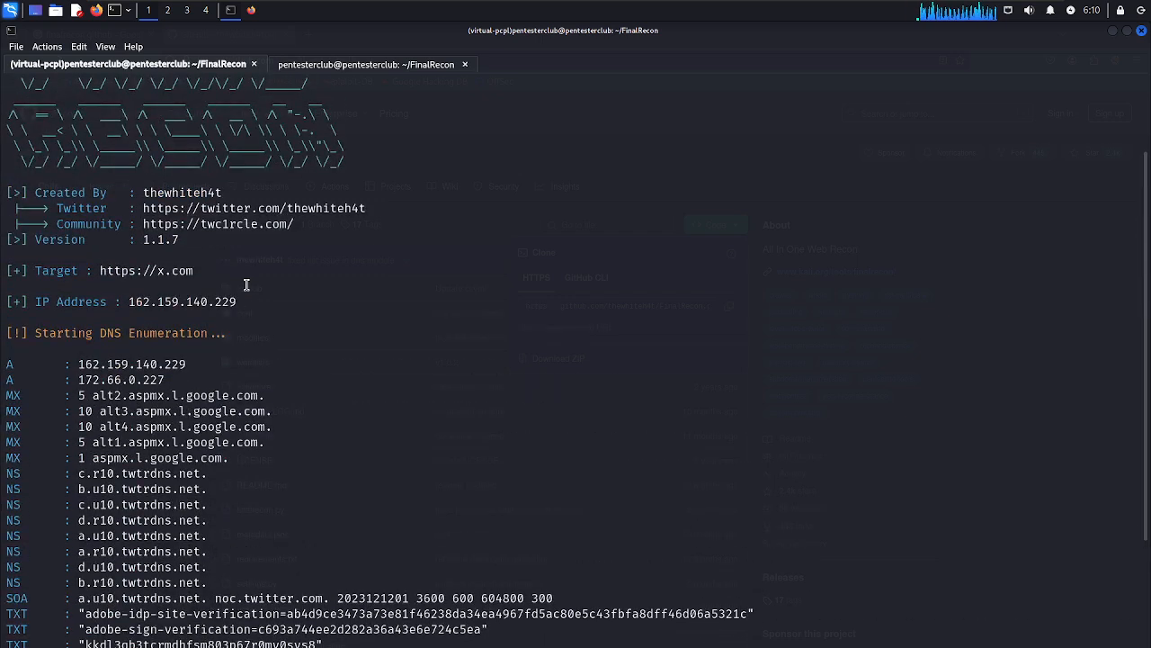
Scroll down through x.com's A, MX, NS, SOA, TXT and DMARC records as the scan finishes.
{"action": "scroll", "scroll_direction": "down", "scroll_amount": 3}
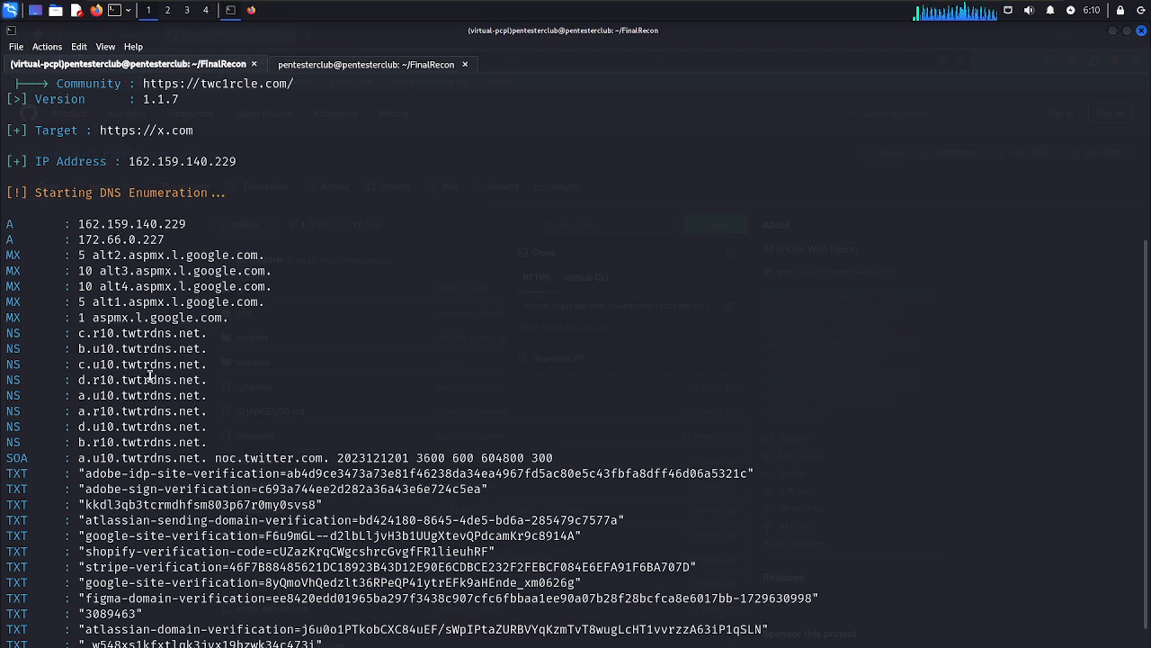
{"action": "scroll", "scroll_direction": "down", "scroll_amount": 3}
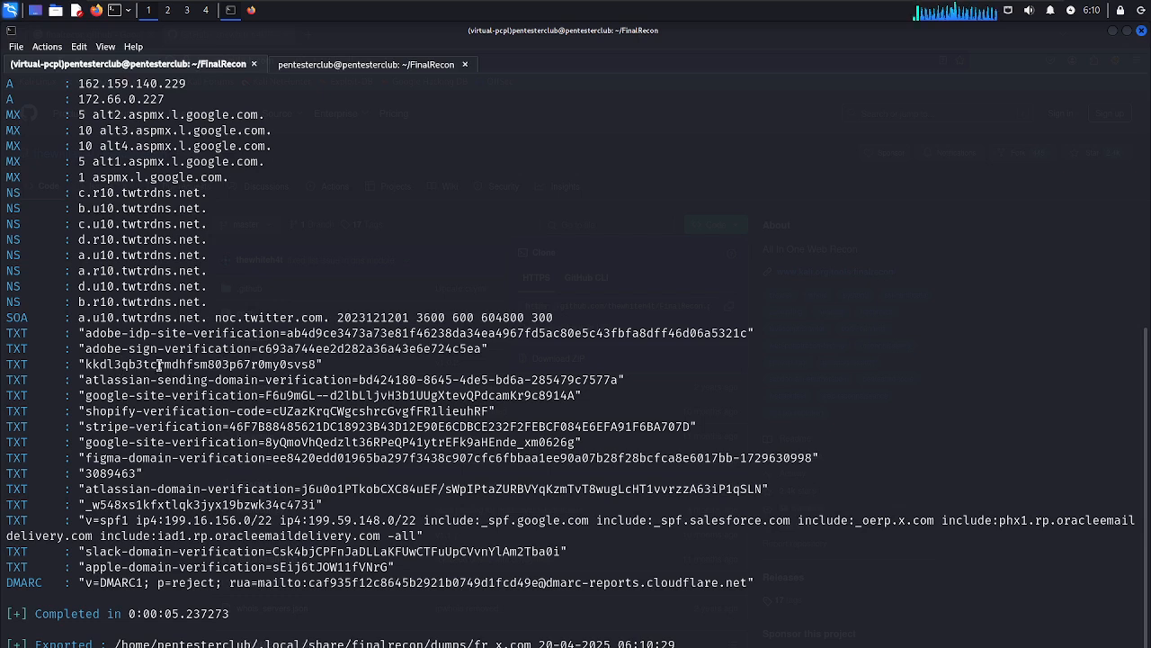
{"action": "mouse_move", "coordinate": [200, 254]}
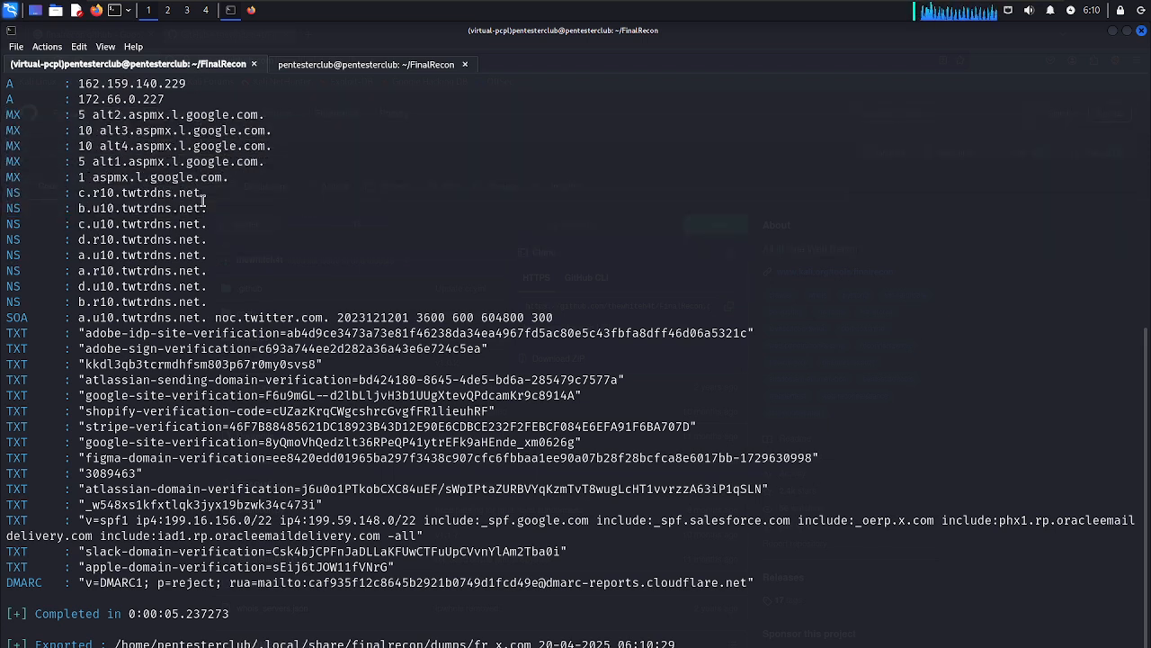
{"action": "scroll", "scroll_direction": "down", "scroll_amount": 3}
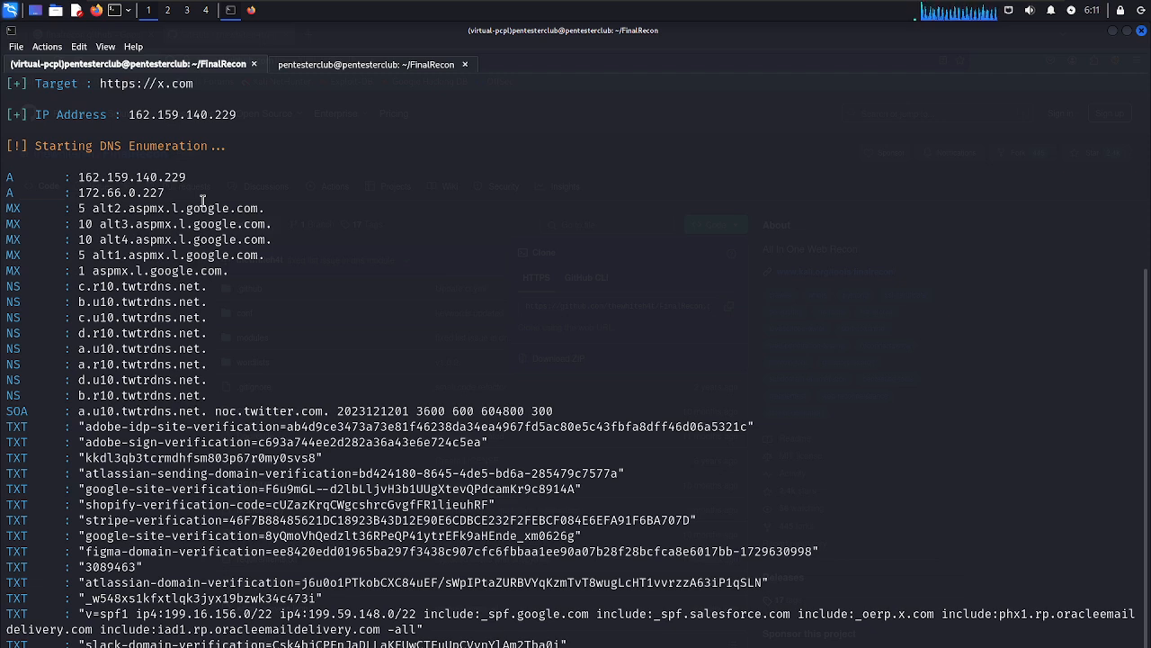
{"action": "mouse_move", "coordinate": [87, 428]}
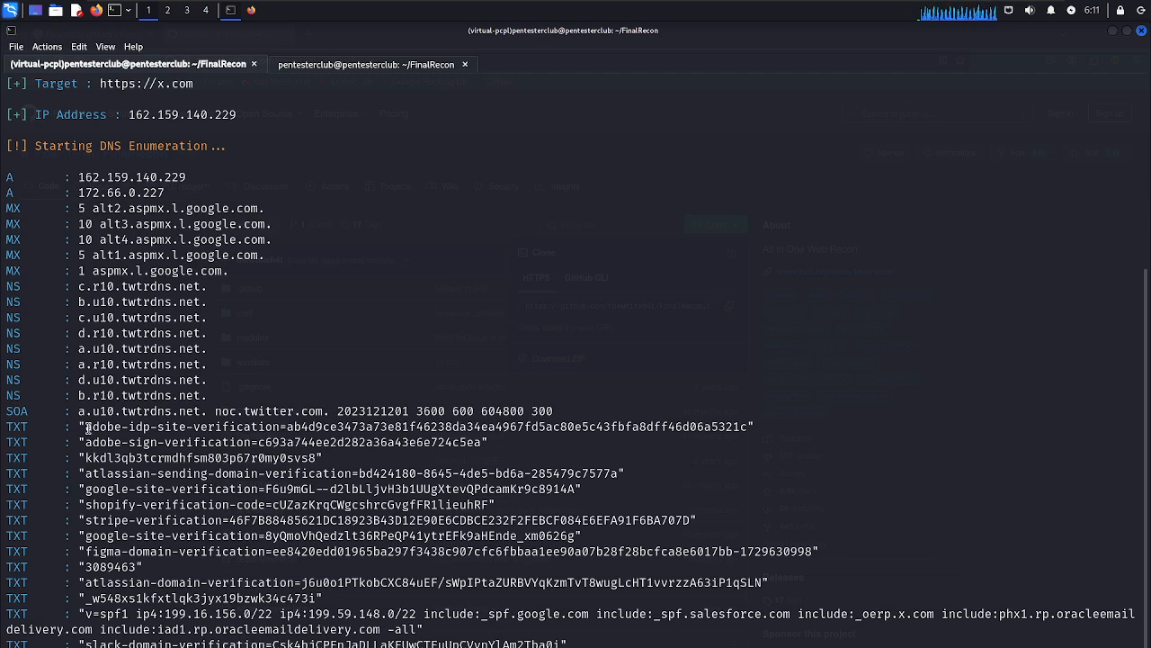
{"action": "scroll", "scroll_direction": "down", "scroll_amount": 3}
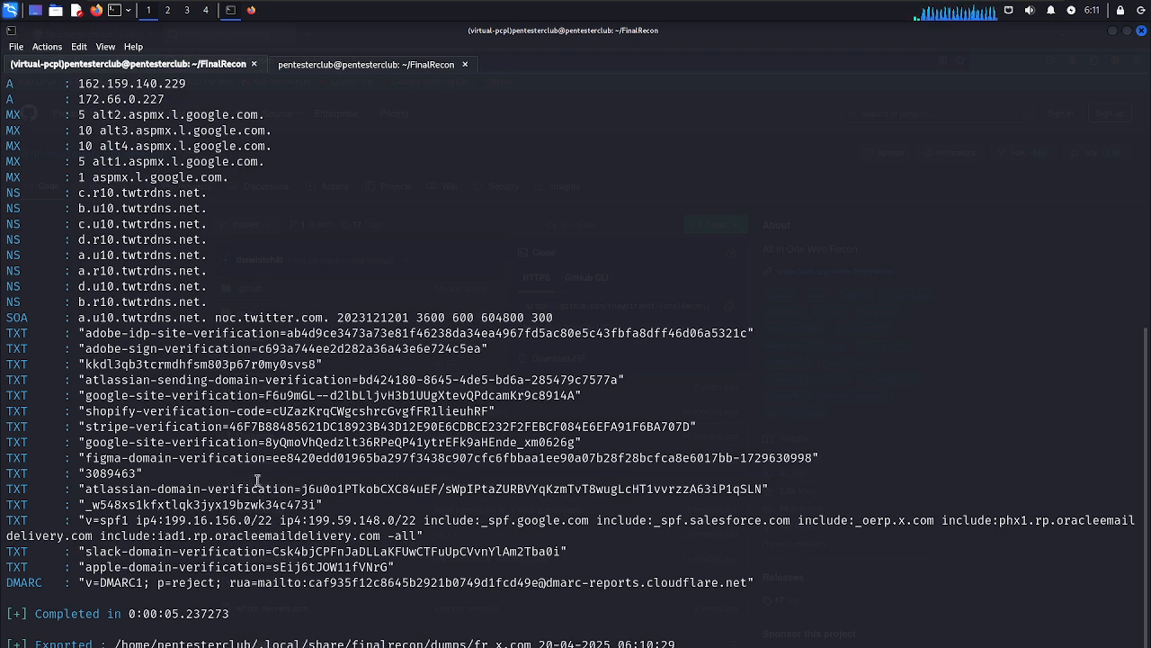